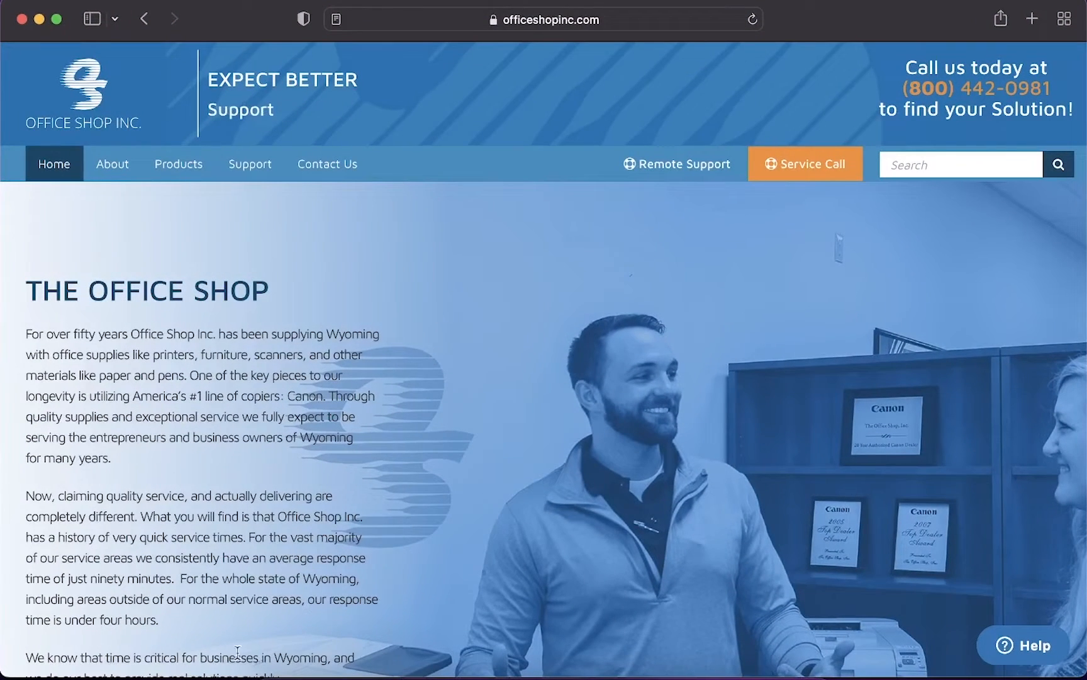
Navigate Safari to kyocera's site and reach the Download Center from the Support menu
{"action": "left_click", "coordinate": [547, 19]}
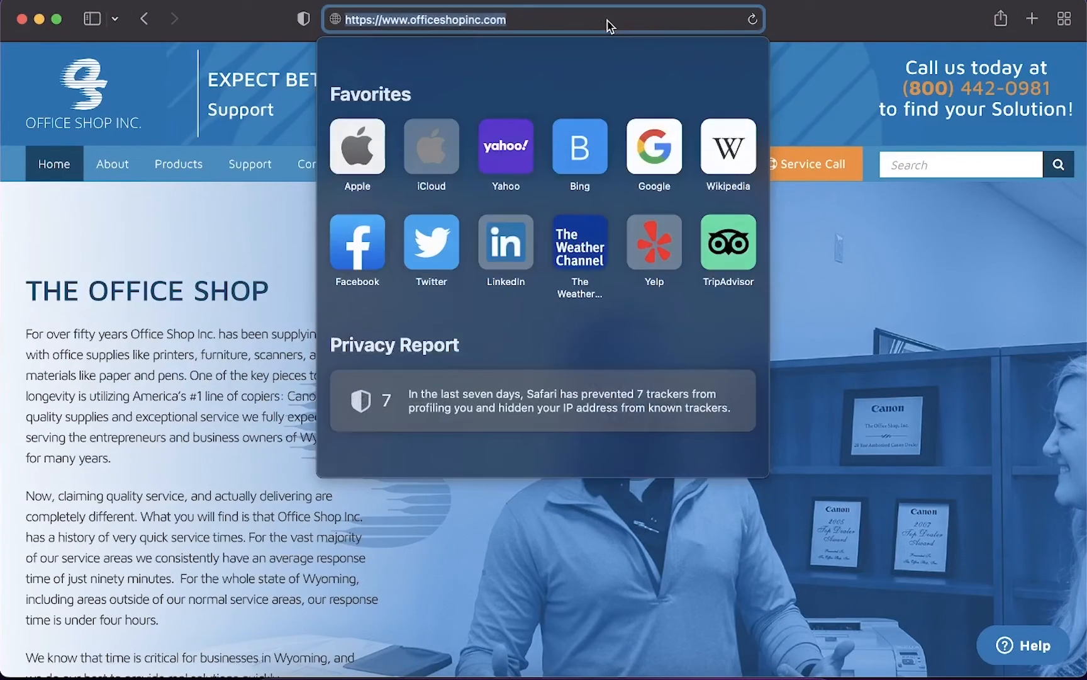
{"action": "type", "text": "kyocera"}
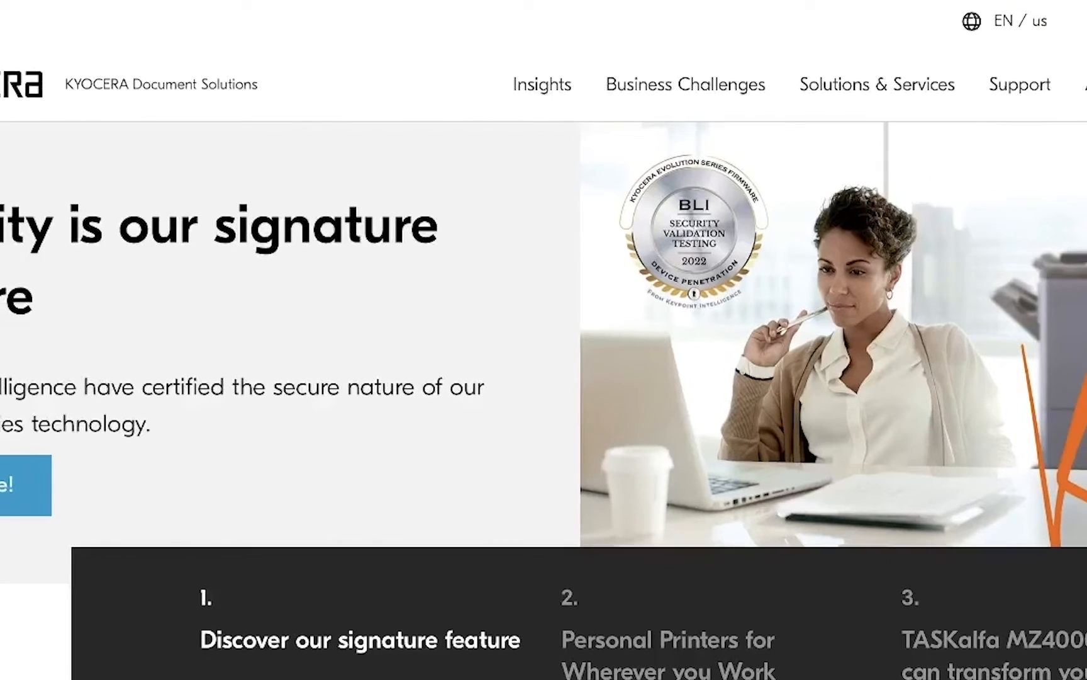
{"action": "left_click", "coordinate": [1023, 84]}
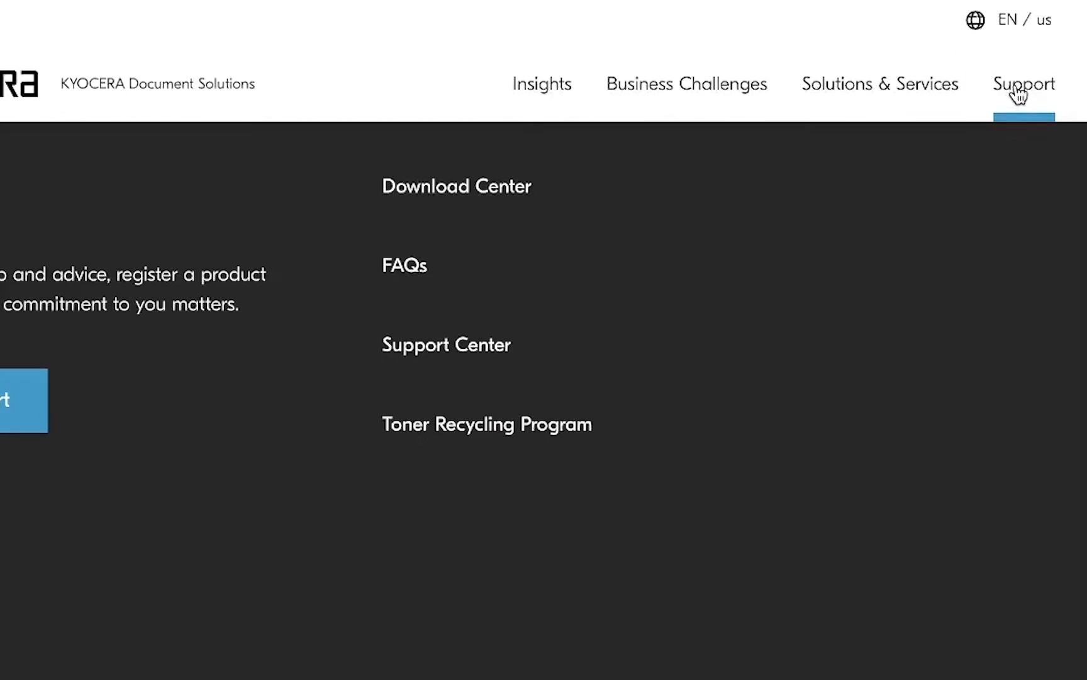
{"action": "mouse_move", "coordinate": [456, 185]}
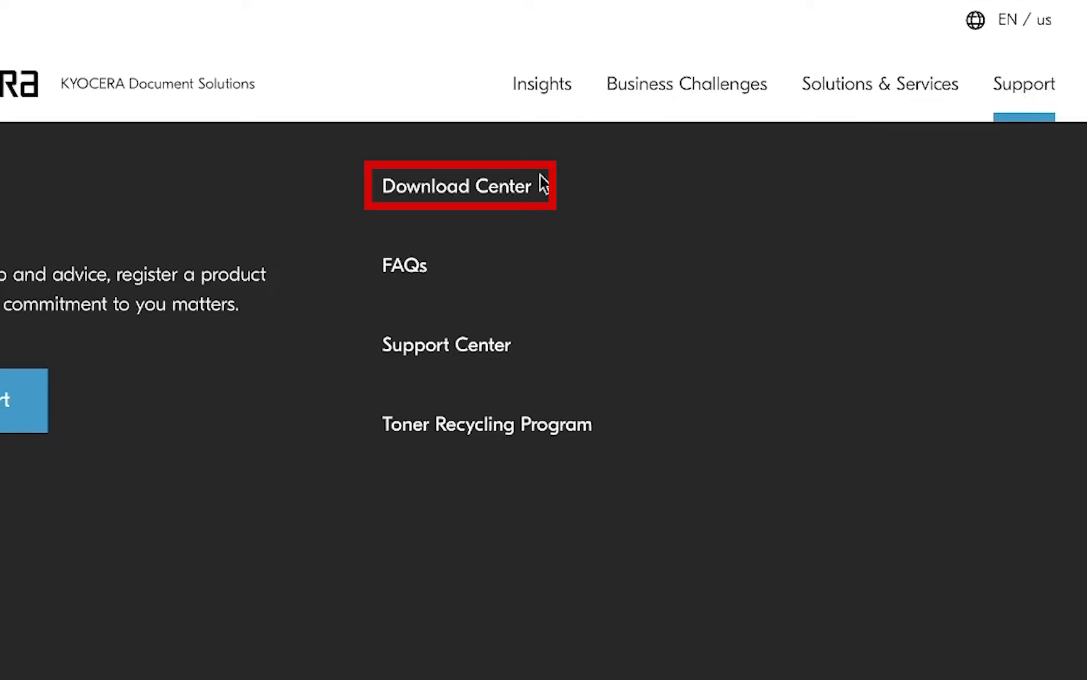
{"action": "left_click", "coordinate": [455, 186]}
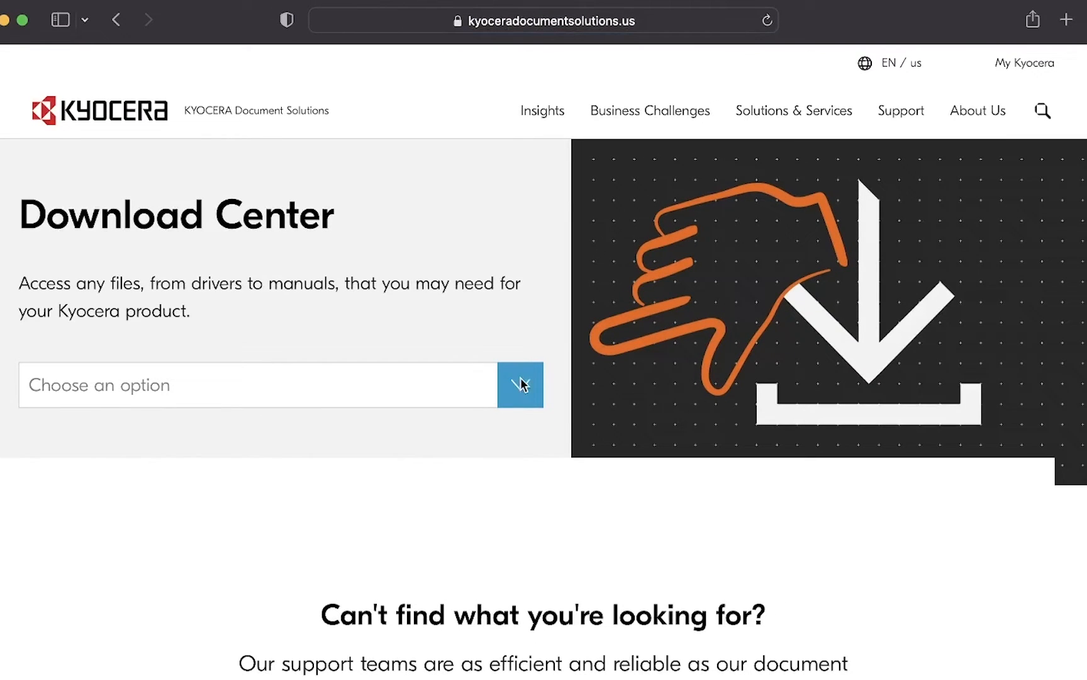
Search the product chooser for 2553 and select the TASKalfa 2553ci model
{"action": "left_click", "coordinate": [520, 385]}
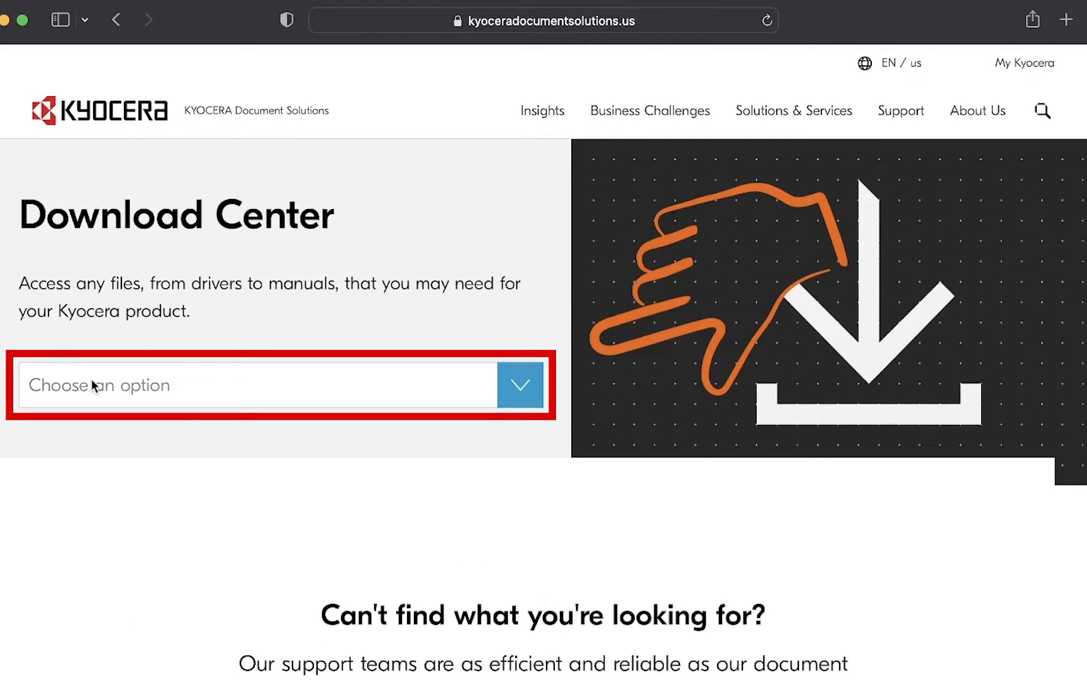
{"action": "type", "text": "2553"}
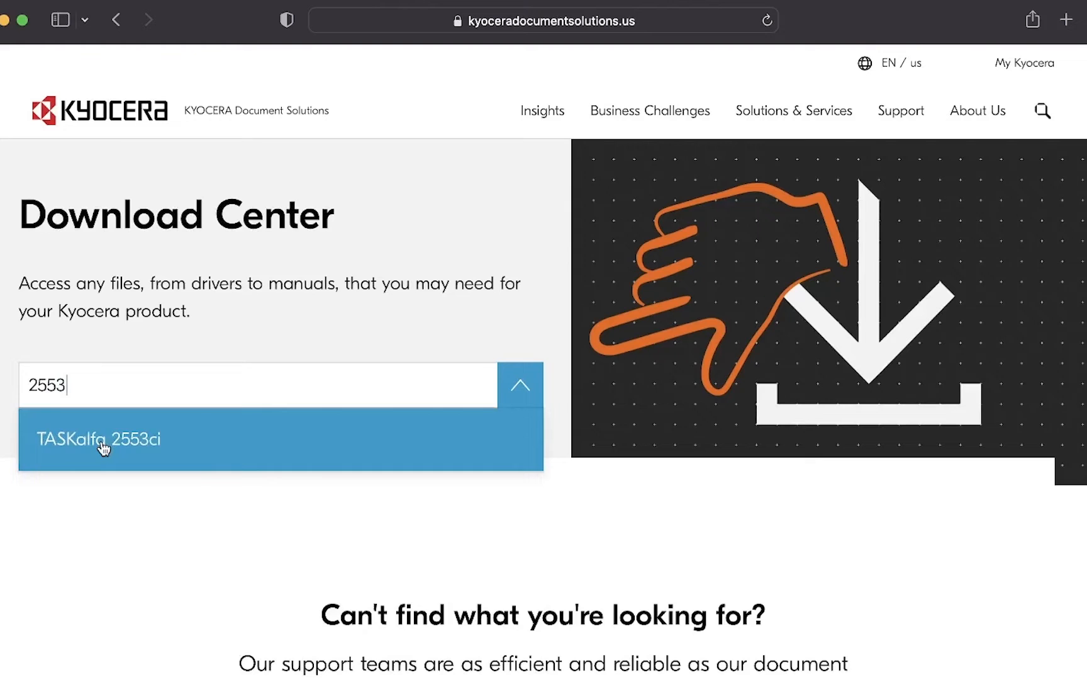
{"action": "left_click", "coordinate": [99, 440]}
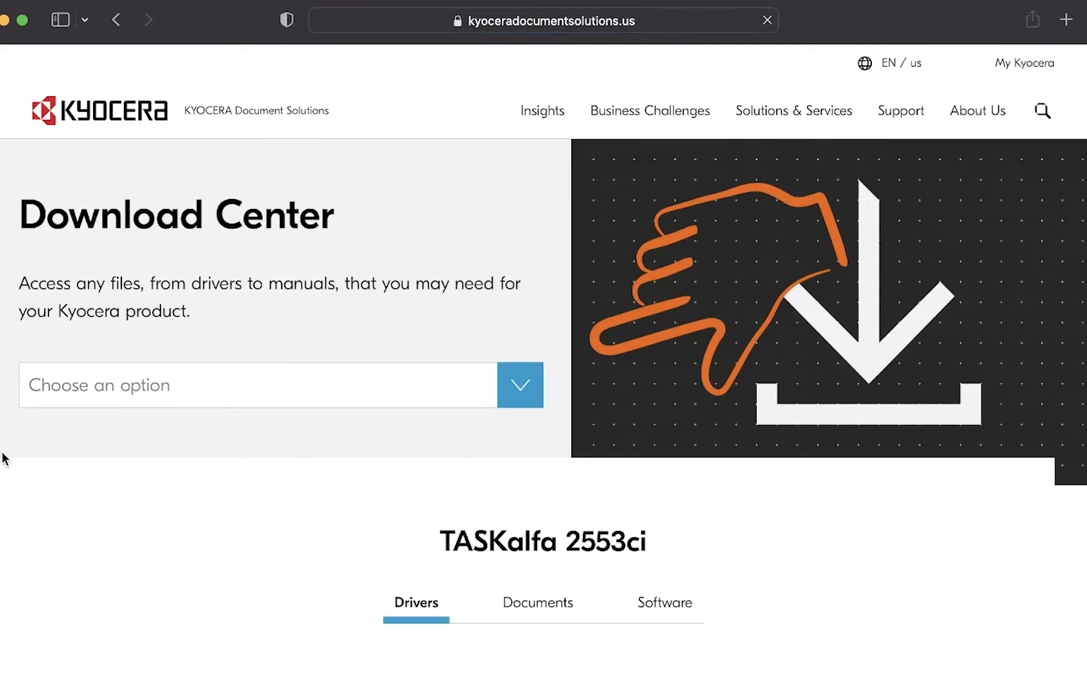
{"action": "scroll", "scroll_direction": "down", "scroll_amount": 3}
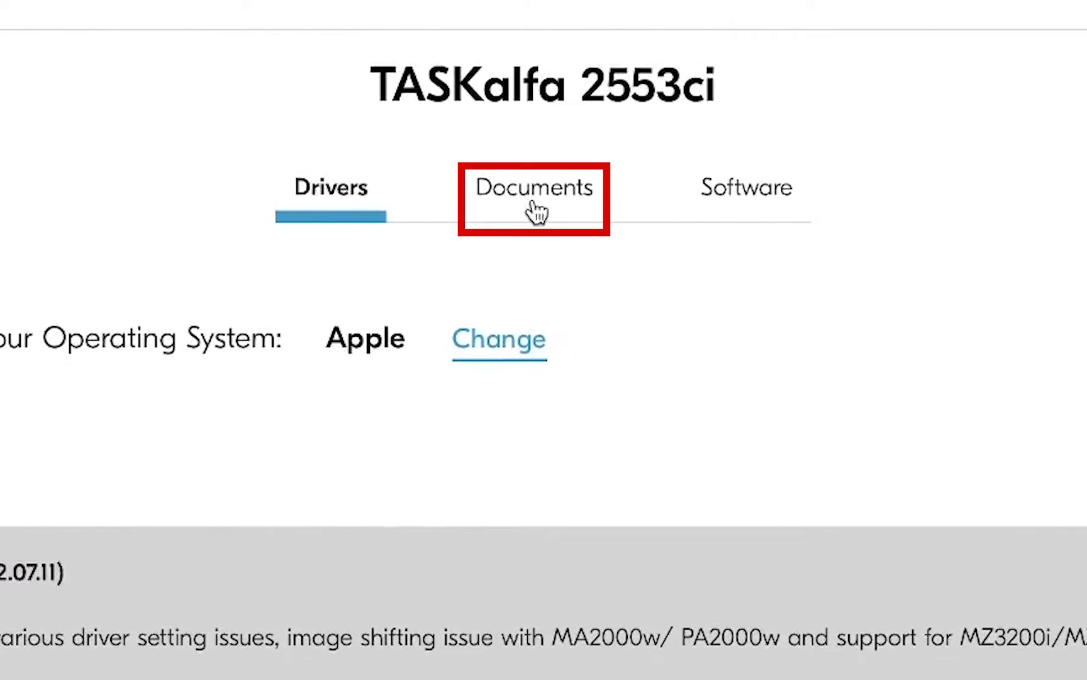
{"action": "mouse_move", "coordinate": [777, 221]}
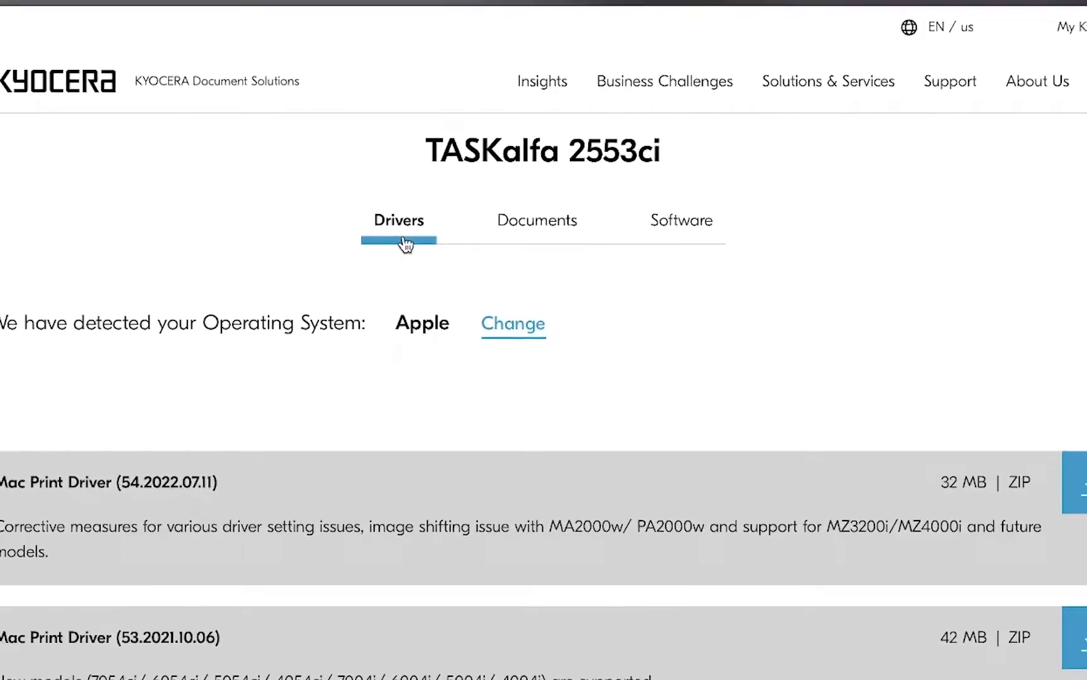
{"action": "scroll", "scroll_direction": "down", "scroll_amount": 3}
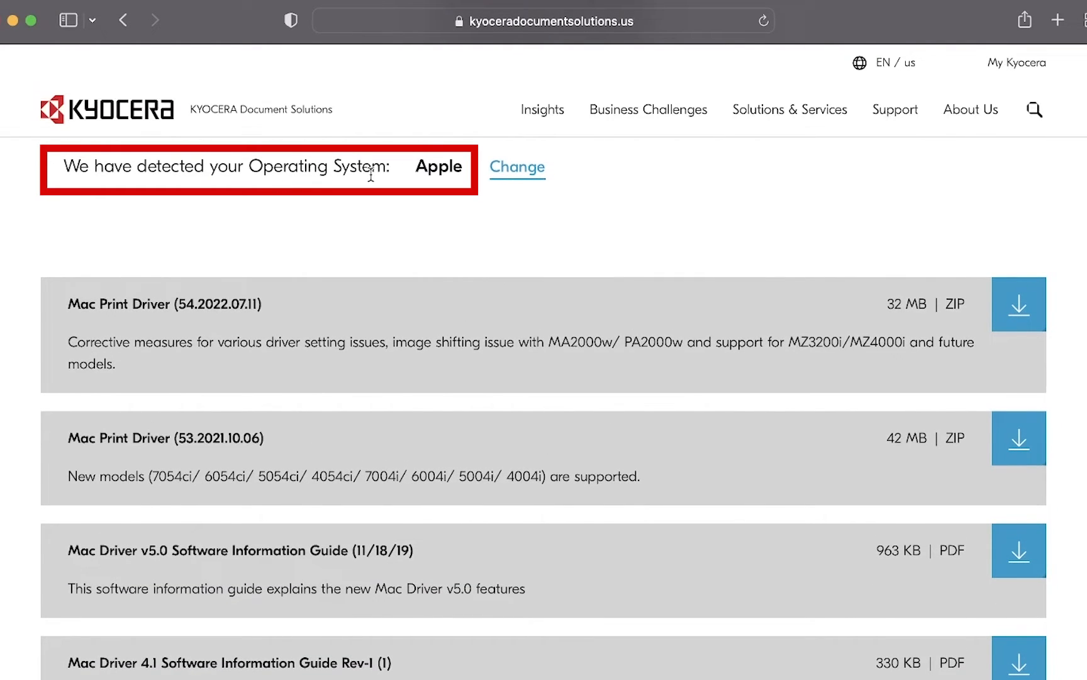
{"action": "mouse_move", "coordinate": [441, 185]}
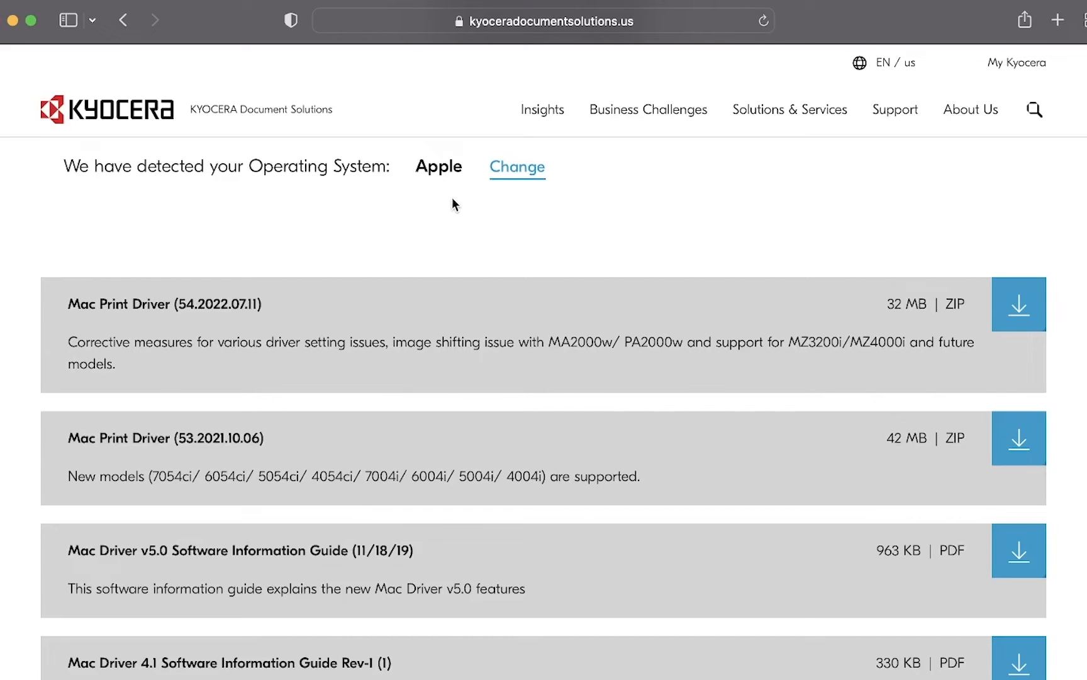
{"action": "mouse_move", "coordinate": [1037, 291]}
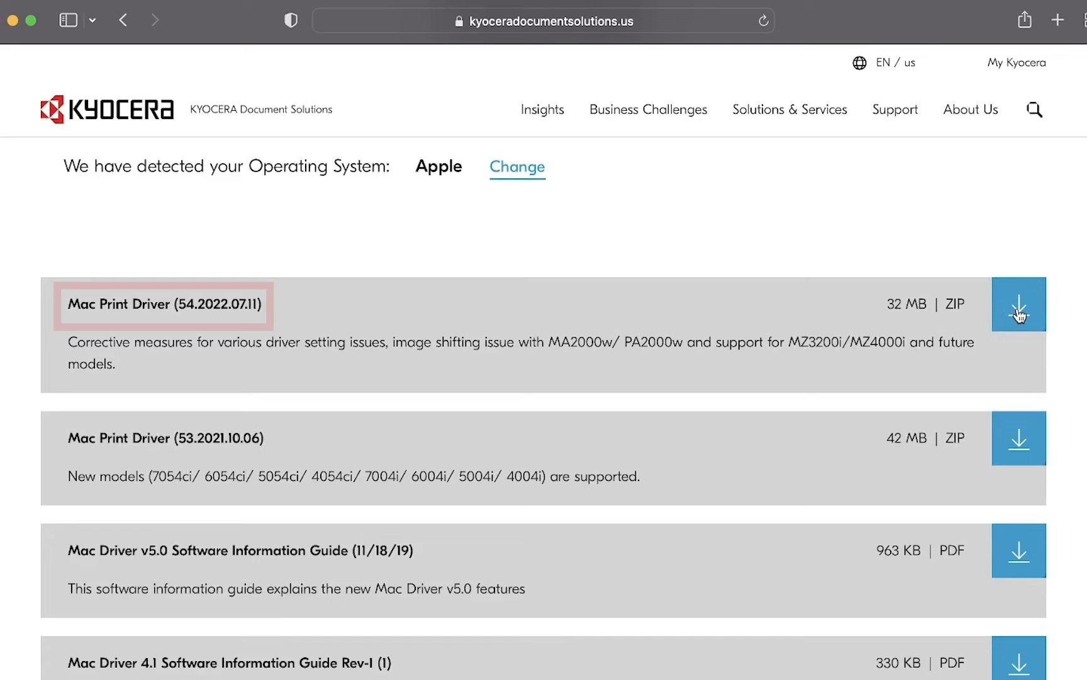
Download the Mac Print Driver 54.2022.07.11, accepting the license terms
{"action": "left_click", "coordinate": [1019, 304]}
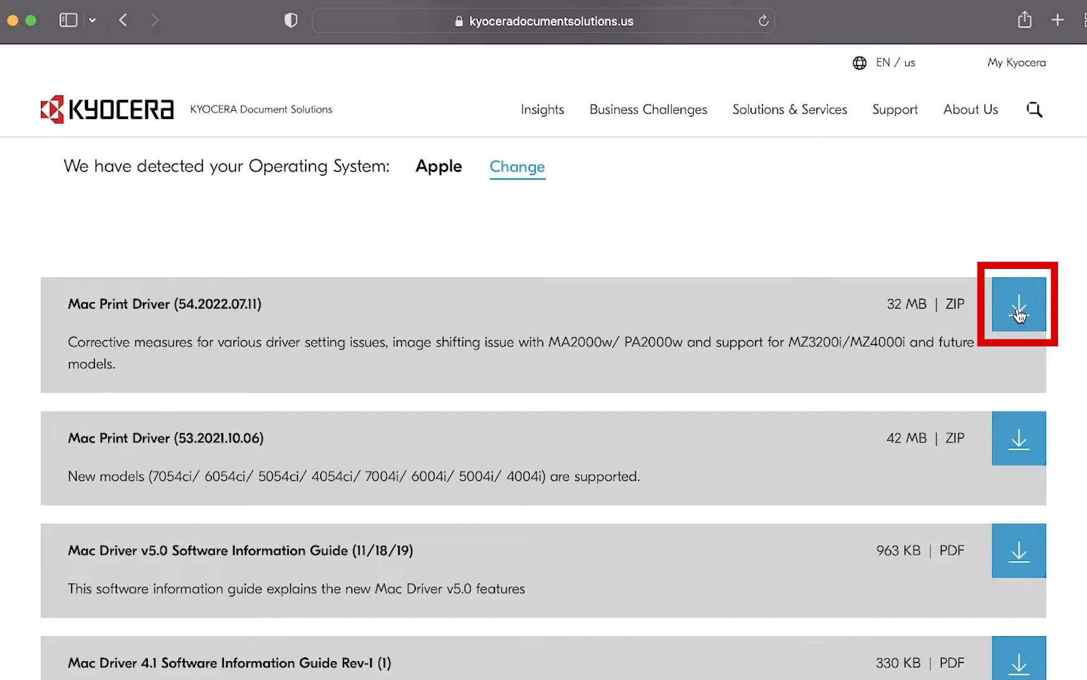
{"action": "left_click", "coordinate": [1018, 303]}
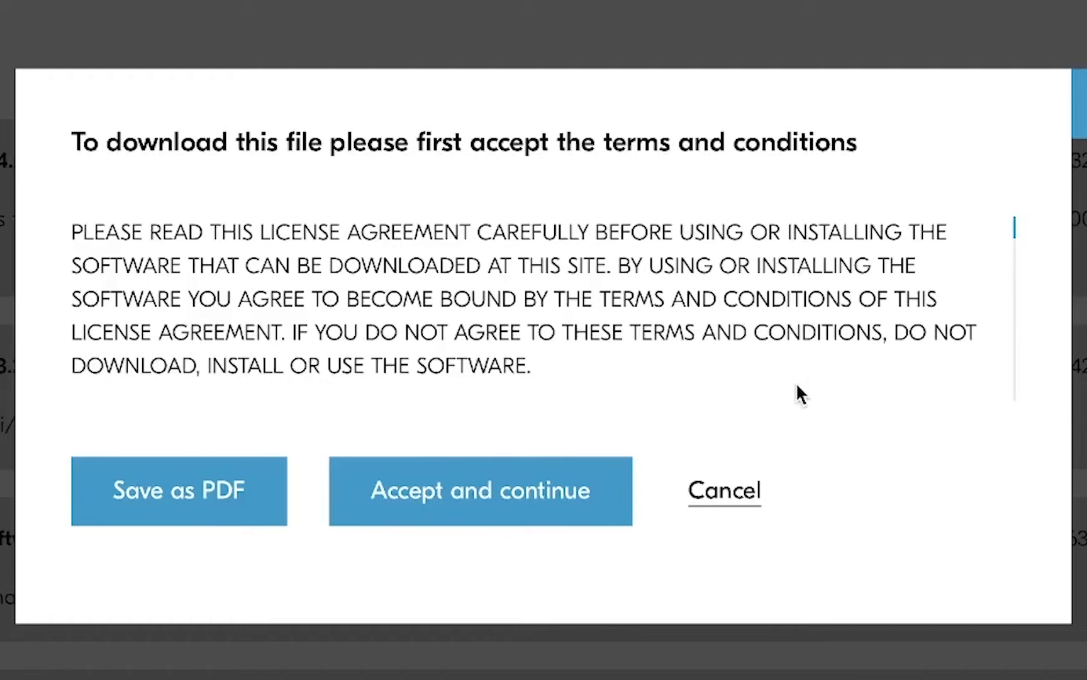
{"action": "mouse_move", "coordinate": [701, 408]}
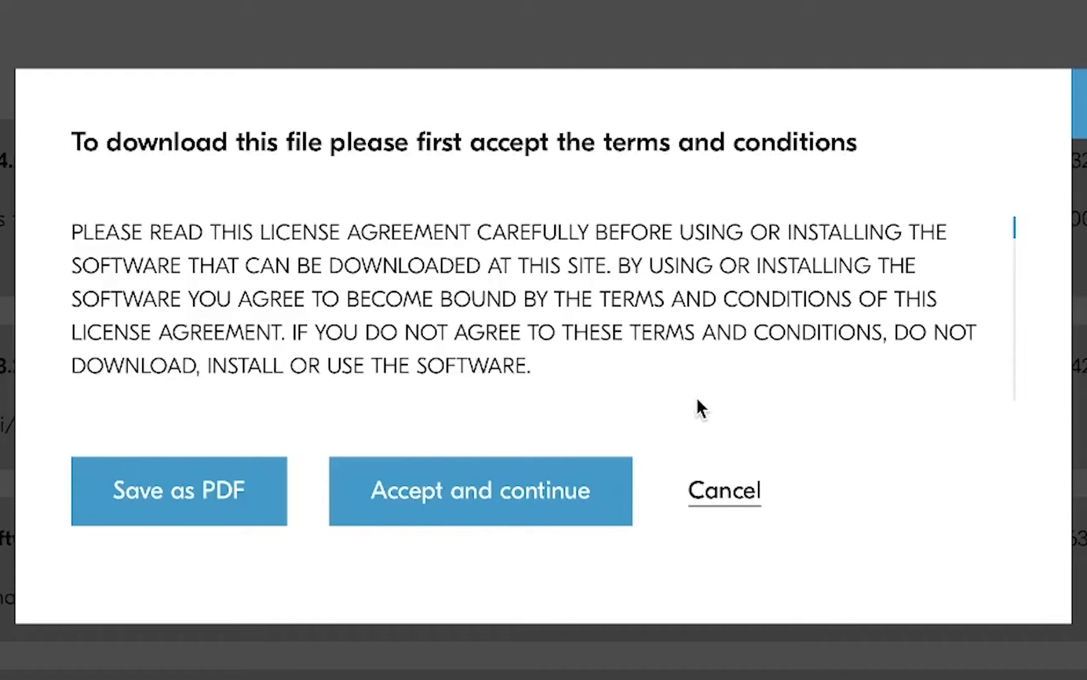
{"action": "mouse_move", "coordinate": [609, 497]}
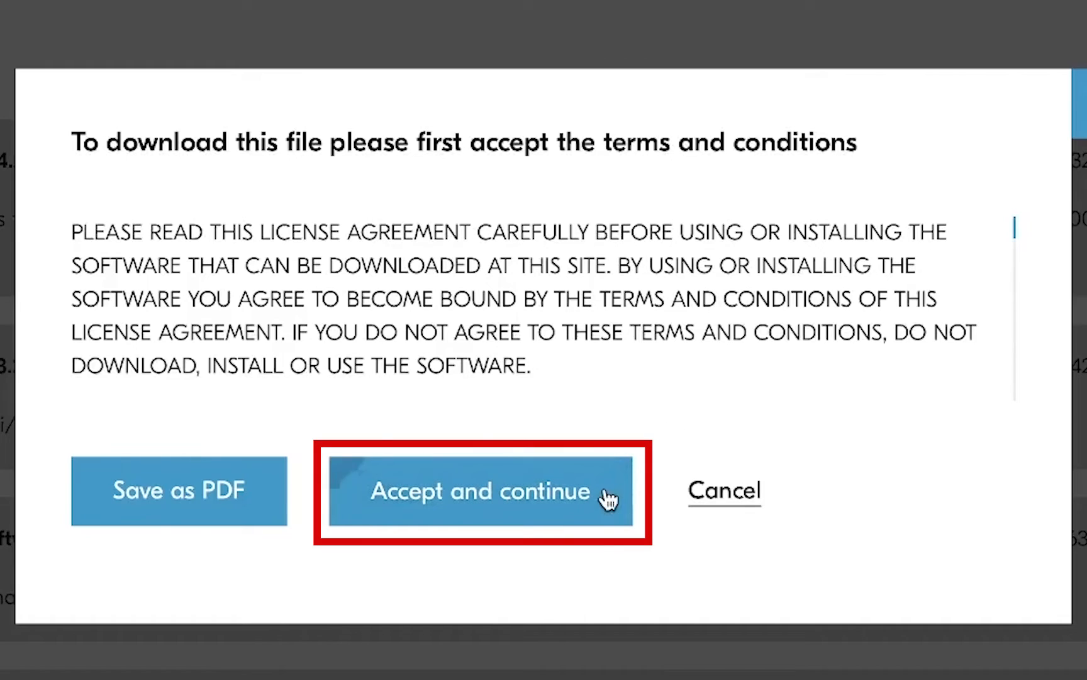
{"action": "left_click", "coordinate": [480, 491]}
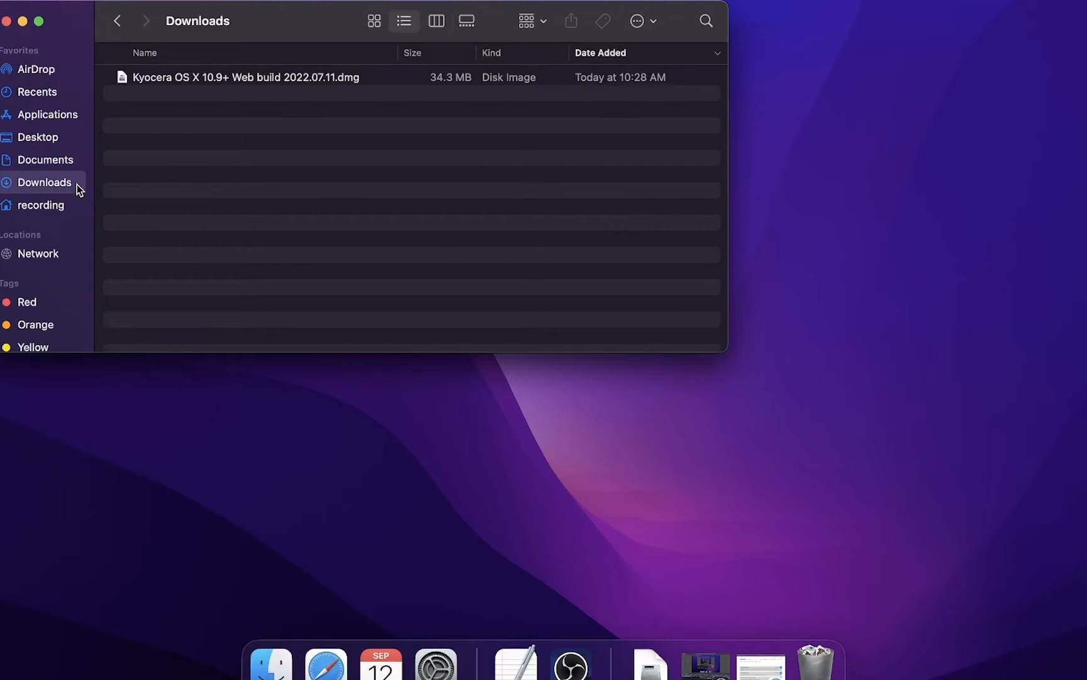
{"action": "mouse_move", "coordinate": [222, 83]}
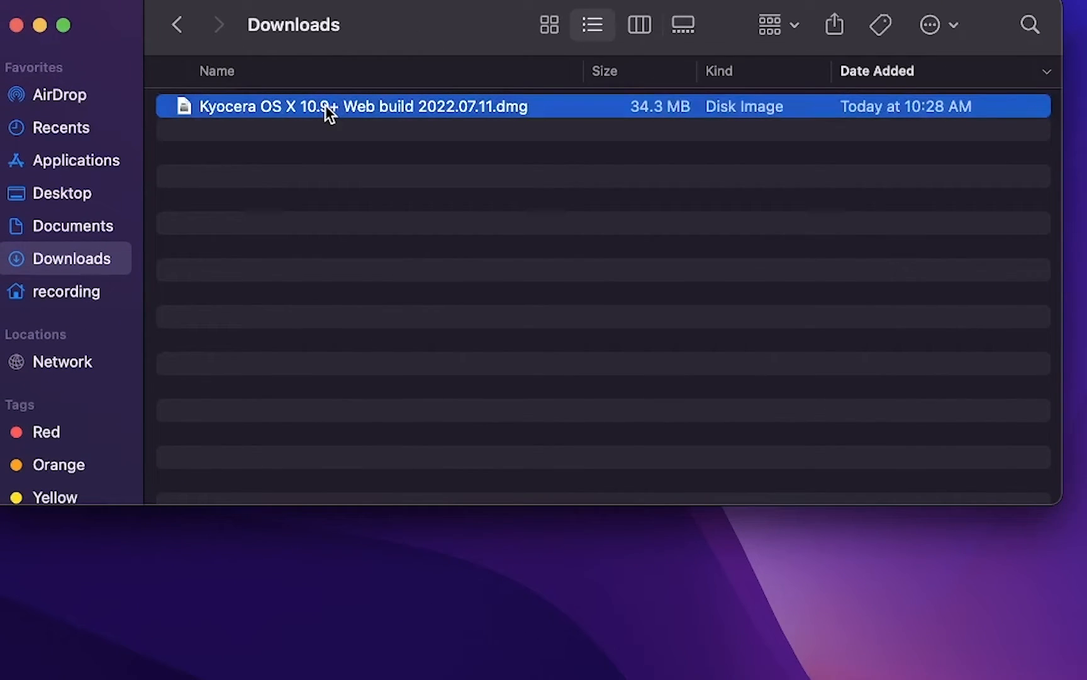
Mount the Kyocera OS X 10.9+ Web build .dmg from Downloads and launch its .pkg installer
{"action": "double_click", "coordinate": [330, 106]}
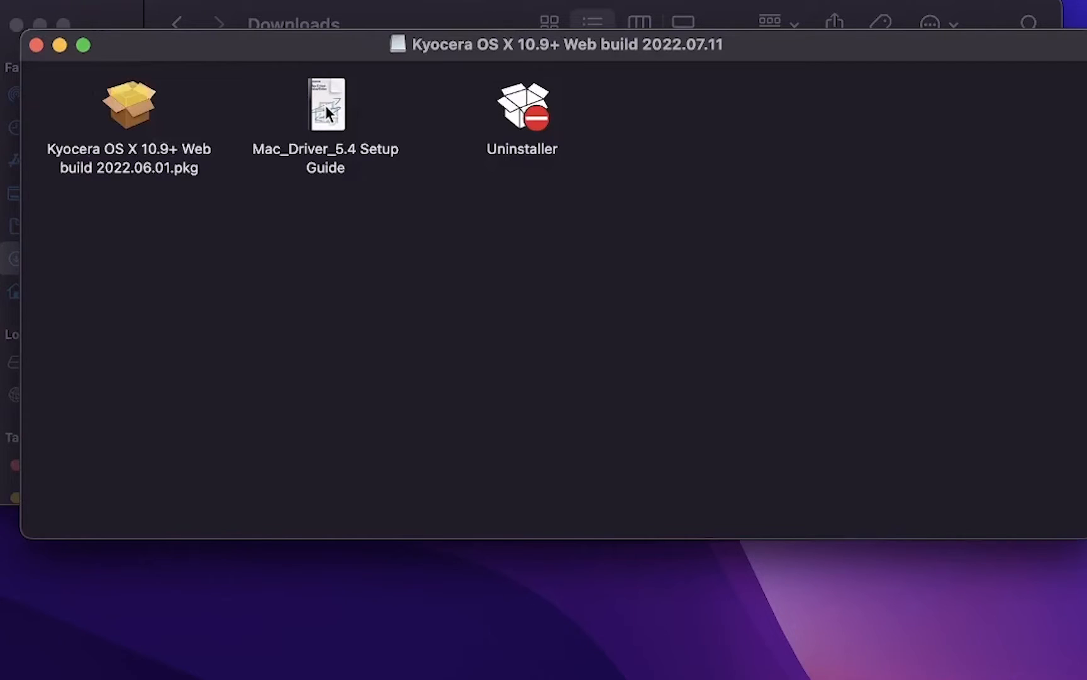
{"action": "mouse_move", "coordinate": [179, 132]}
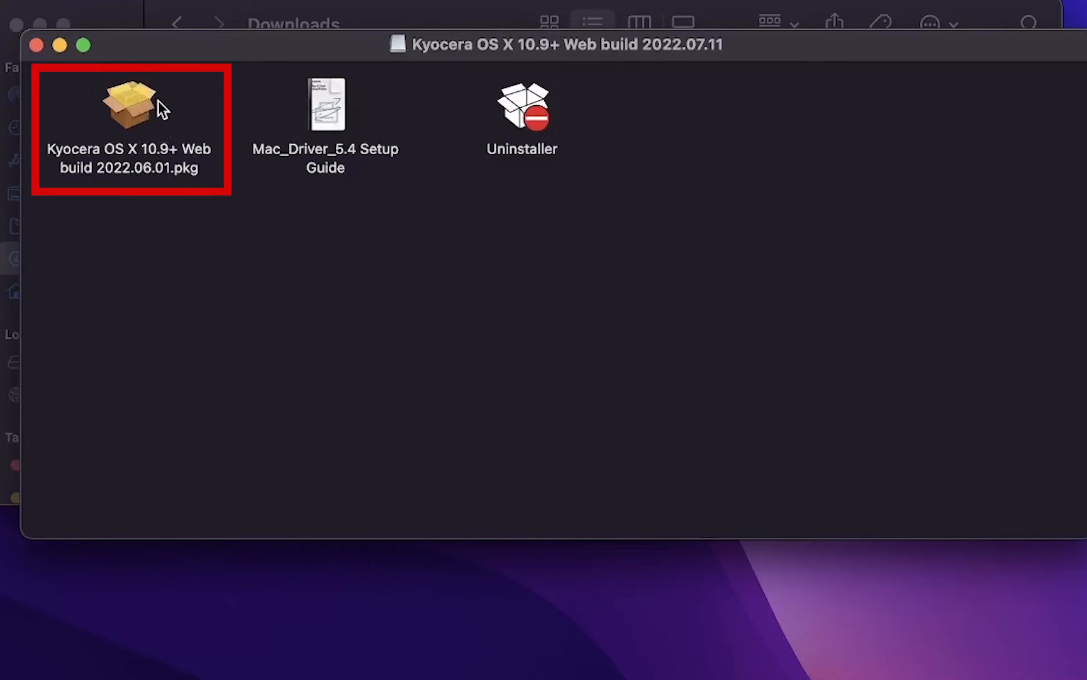
{"action": "left_click", "coordinate": [129, 104]}
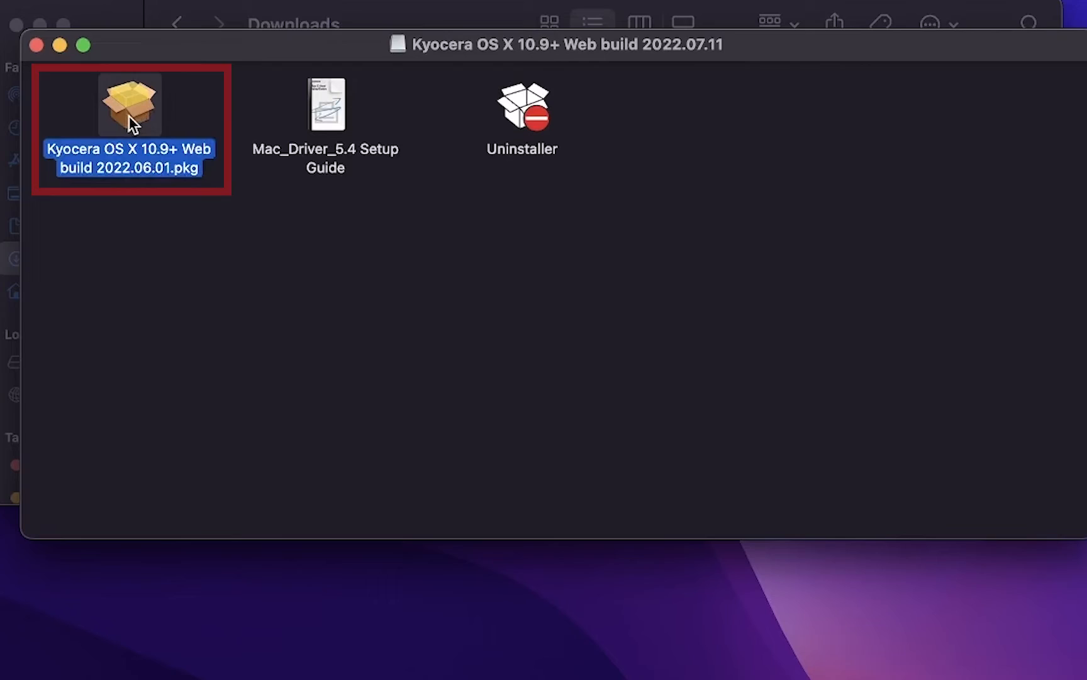
{"action": "double_click", "coordinate": [129, 104]}
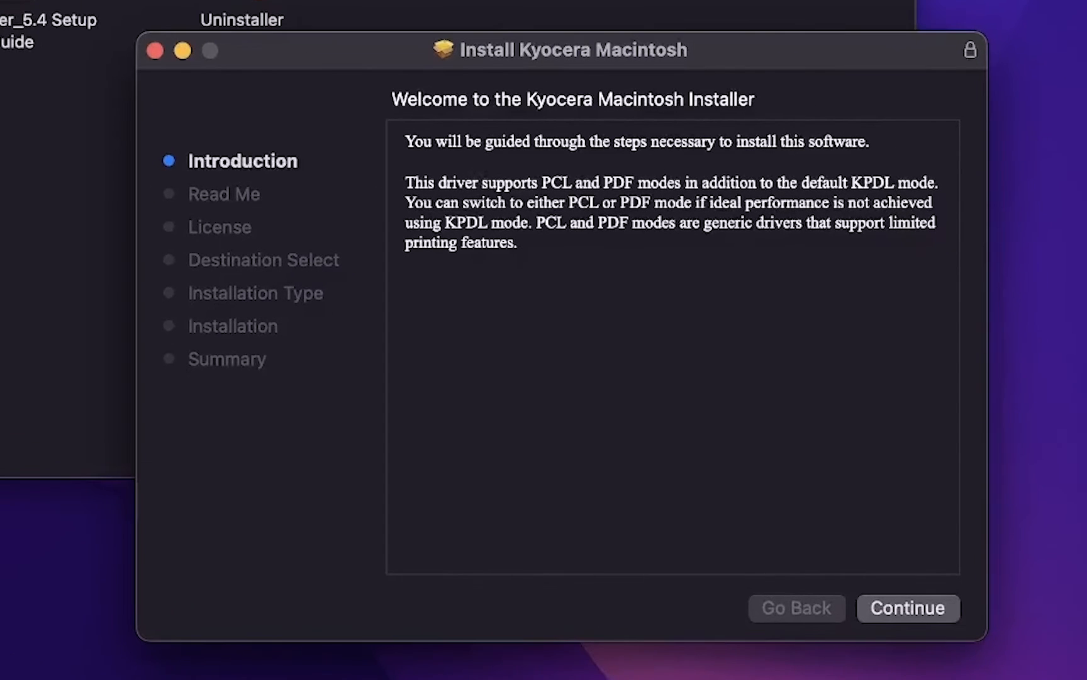
Continue through Introduction, Read Me and License, agreeing to the terms, to the Macintosh HD install step
{"action": "left_click", "coordinate": [908, 608]}
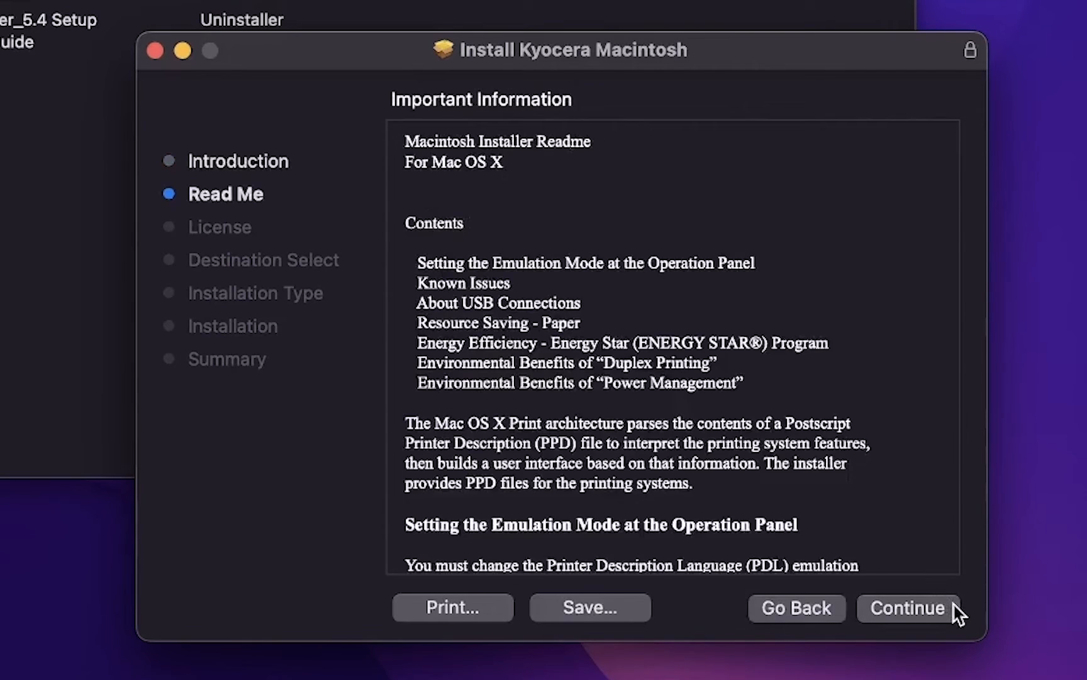
{"action": "left_click", "coordinate": [908, 608]}
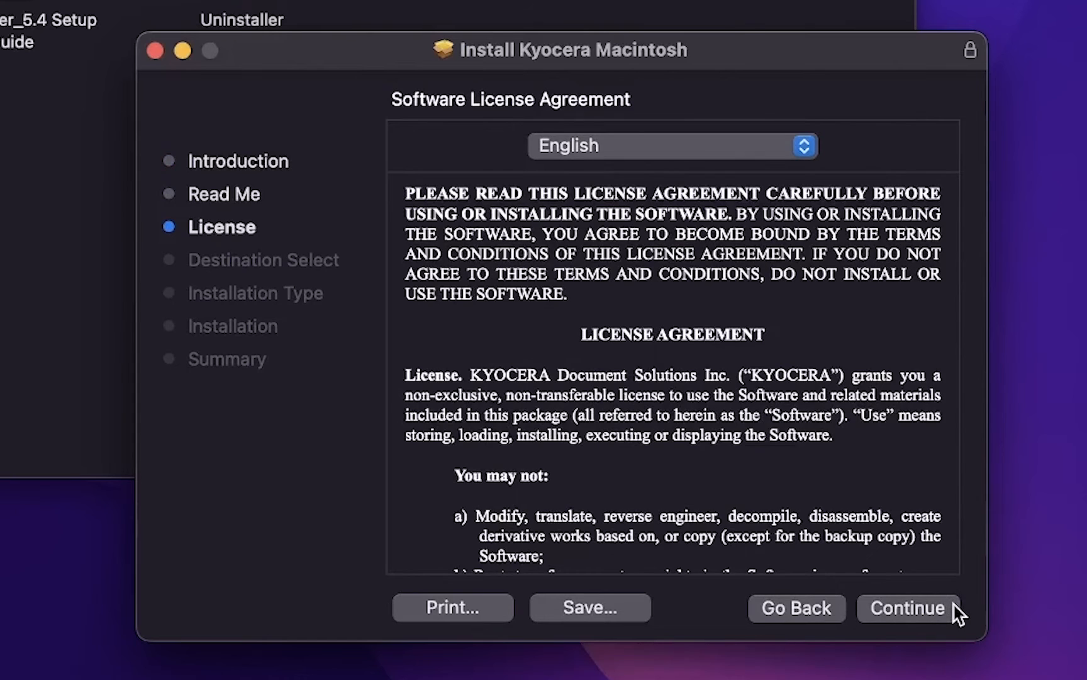
{"action": "left_click", "coordinate": [908, 608]}
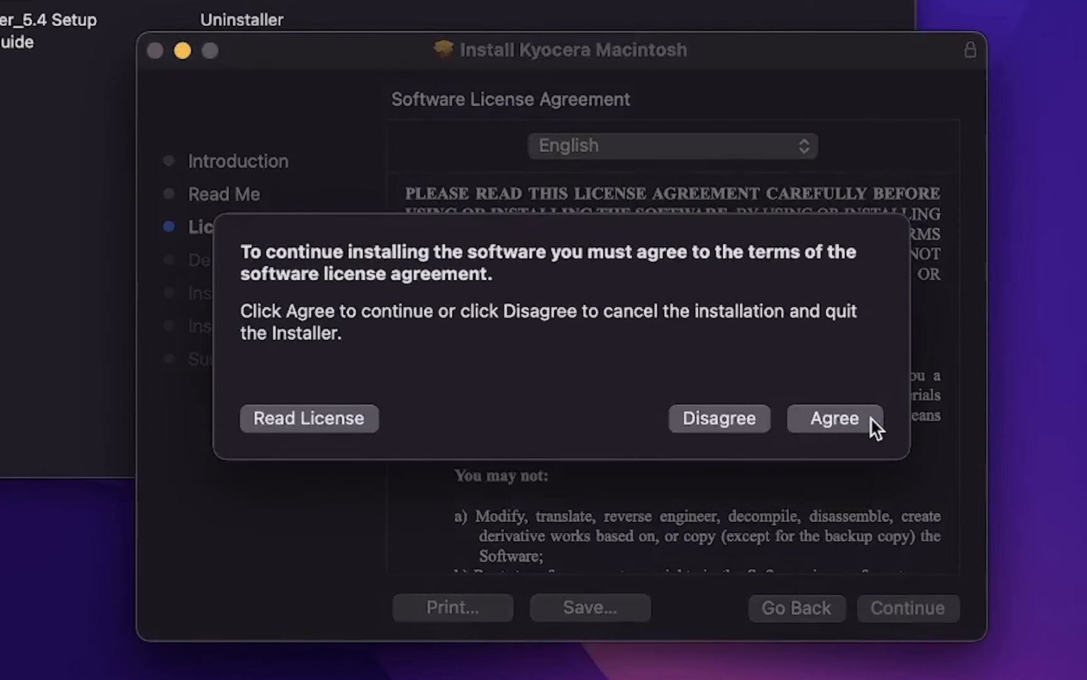
{"action": "left_click", "coordinate": [834, 418]}
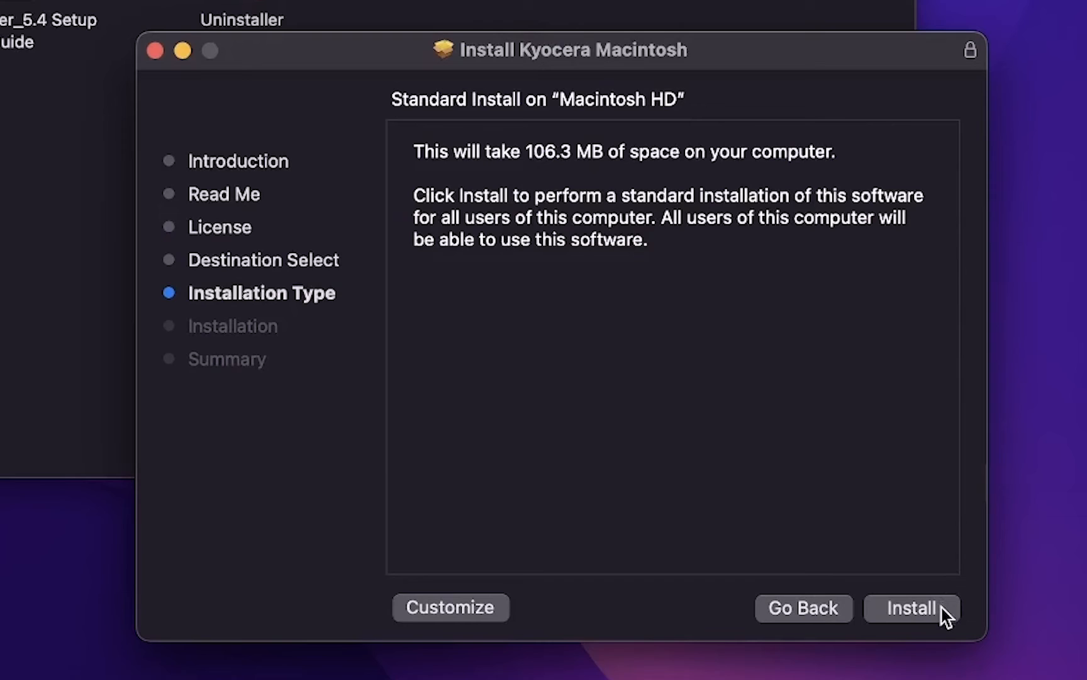
{"action": "left_click", "coordinate": [910, 607]}
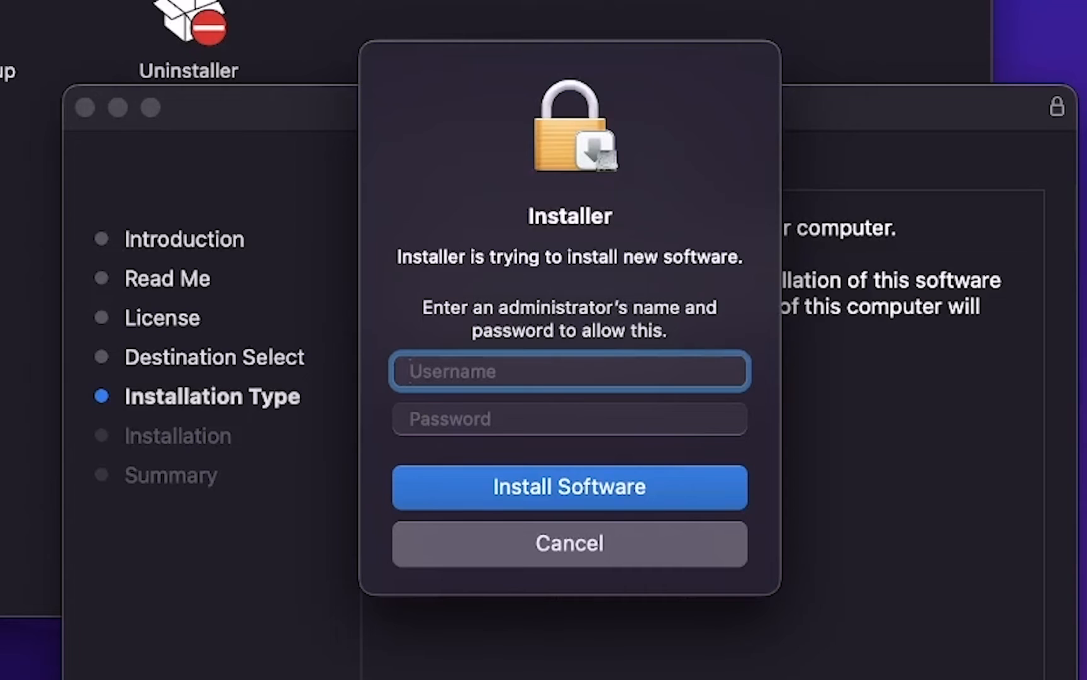
Enter the administrator name 'Offic…' and password and authorize Install Software
{"action": "type", "text": "Office shop"}
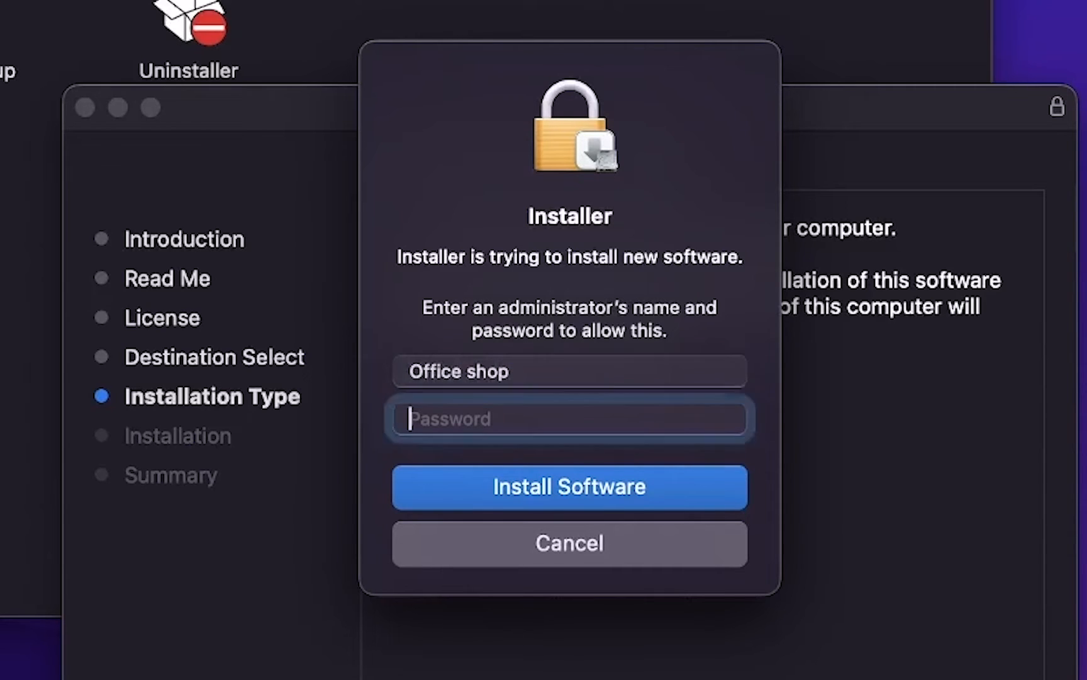
{"action": "type", "text": "••"}
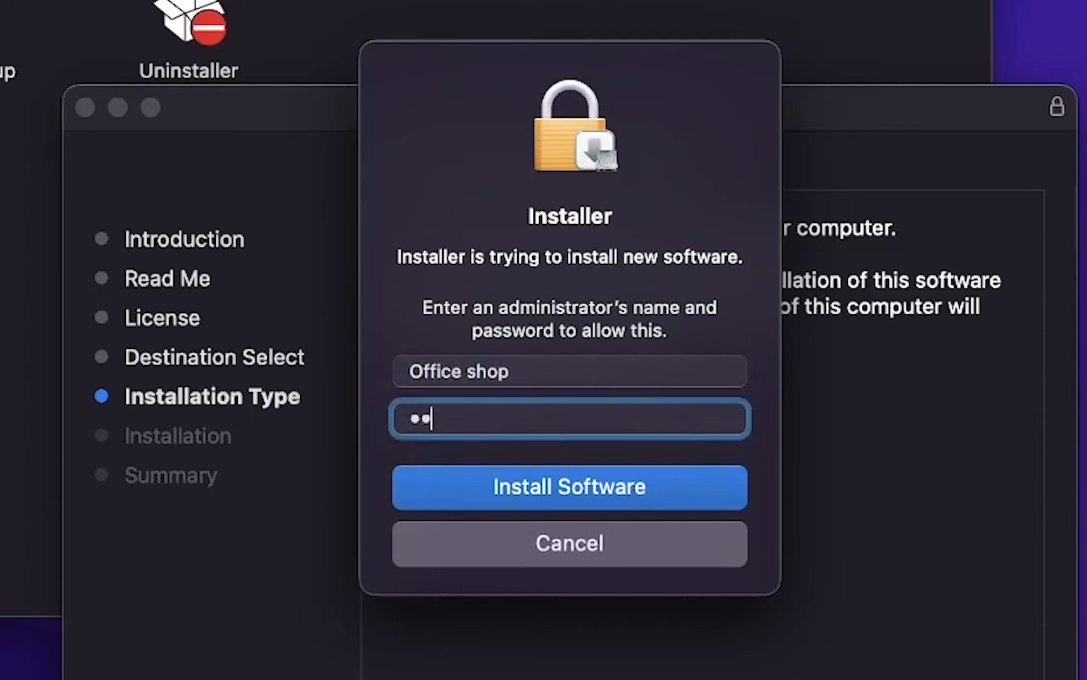
{"action": "type", "text": "••••••"}
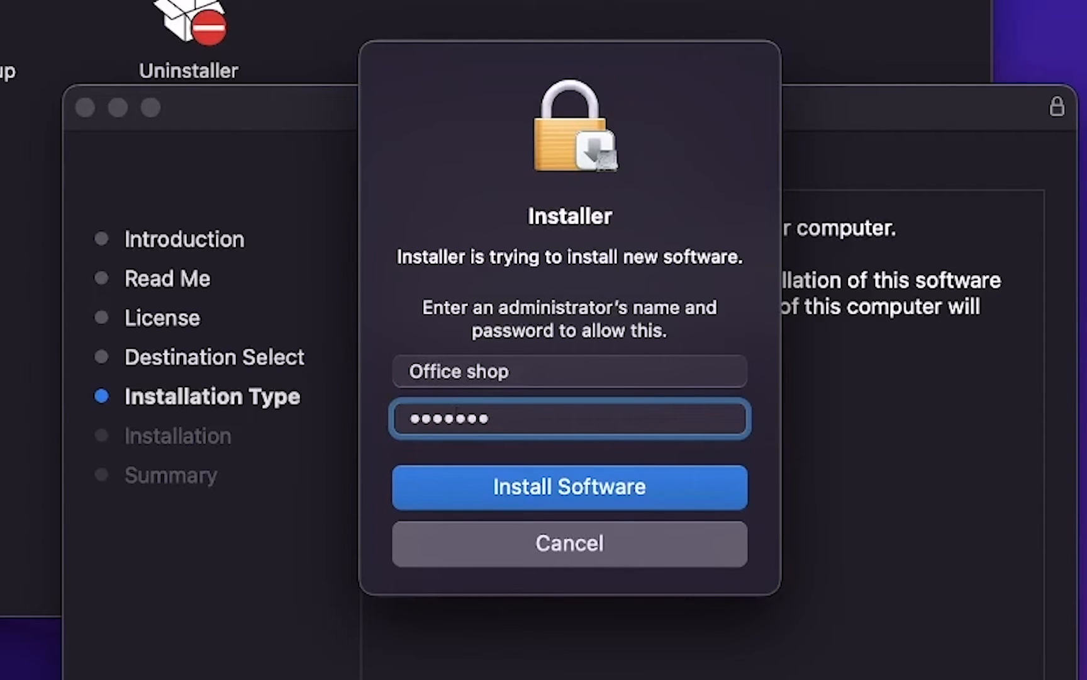
{"action": "mouse_move", "coordinate": [715, 506]}
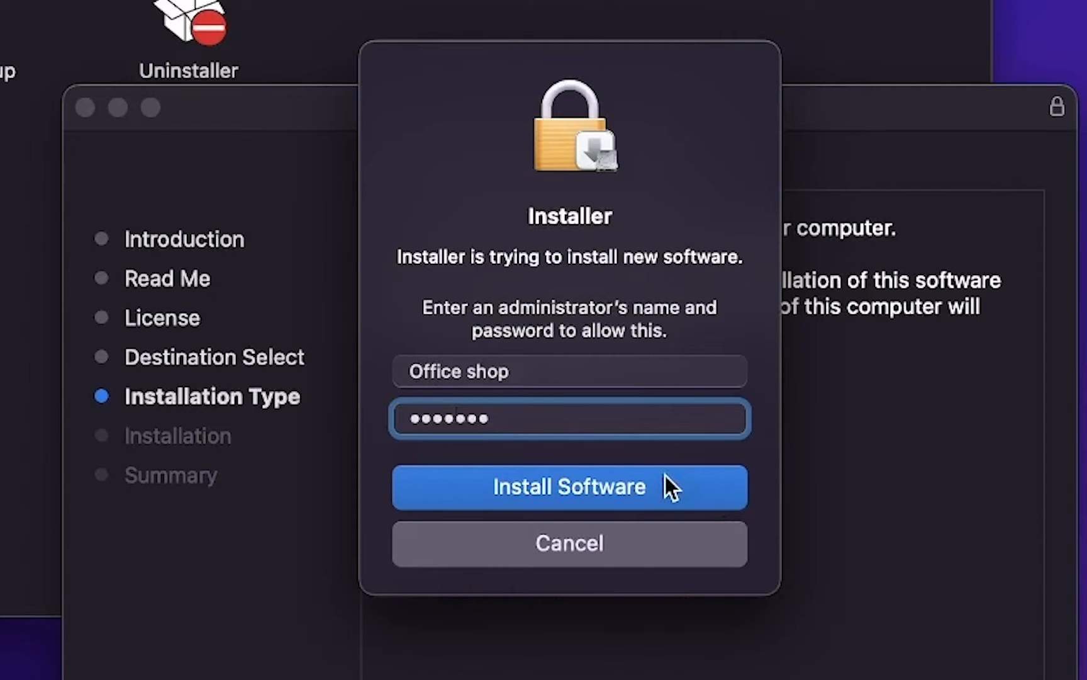
{"action": "left_click", "coordinate": [568, 486]}
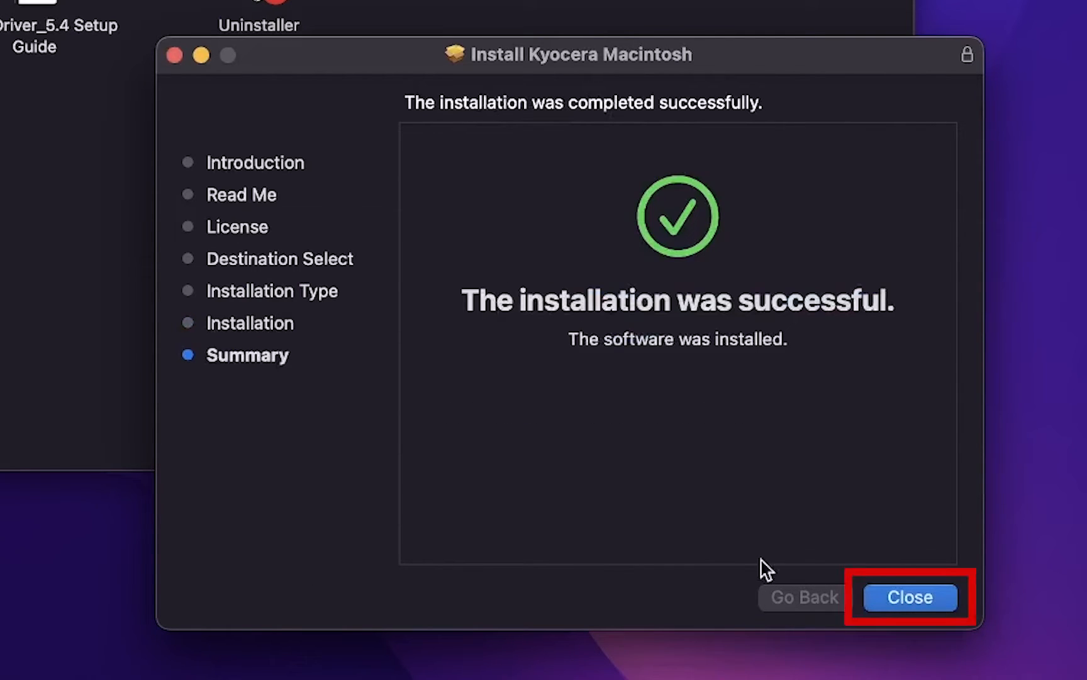
{"action": "mouse_move", "coordinate": [910, 596]}
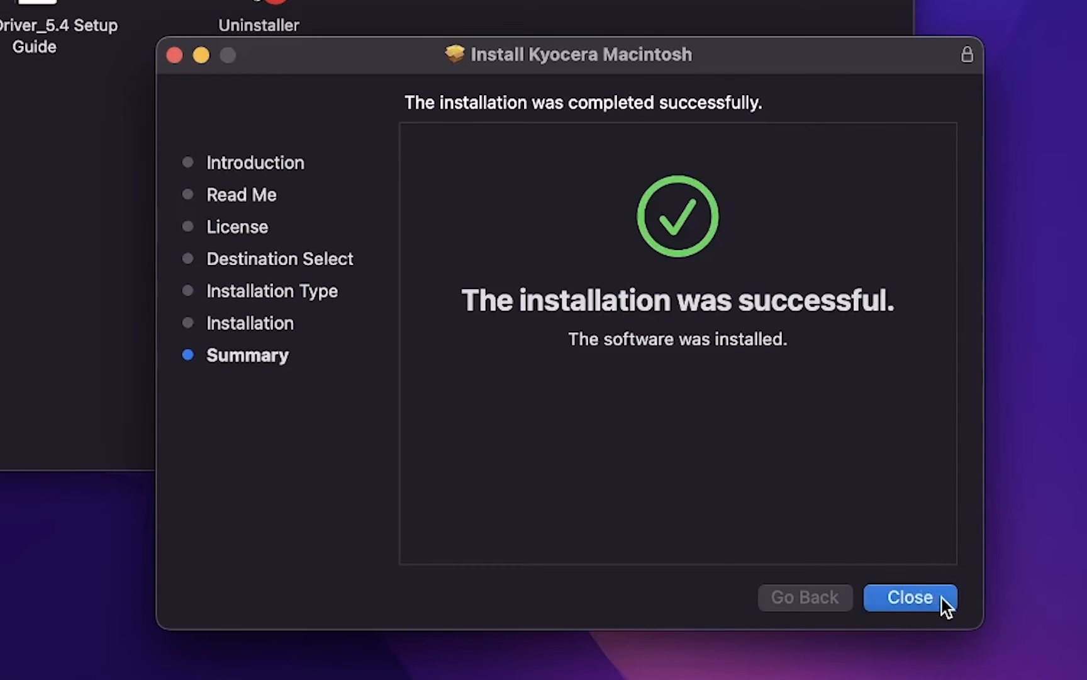
Close the successful installer and send its installer package to the Trash
{"action": "left_click", "coordinate": [909, 597]}
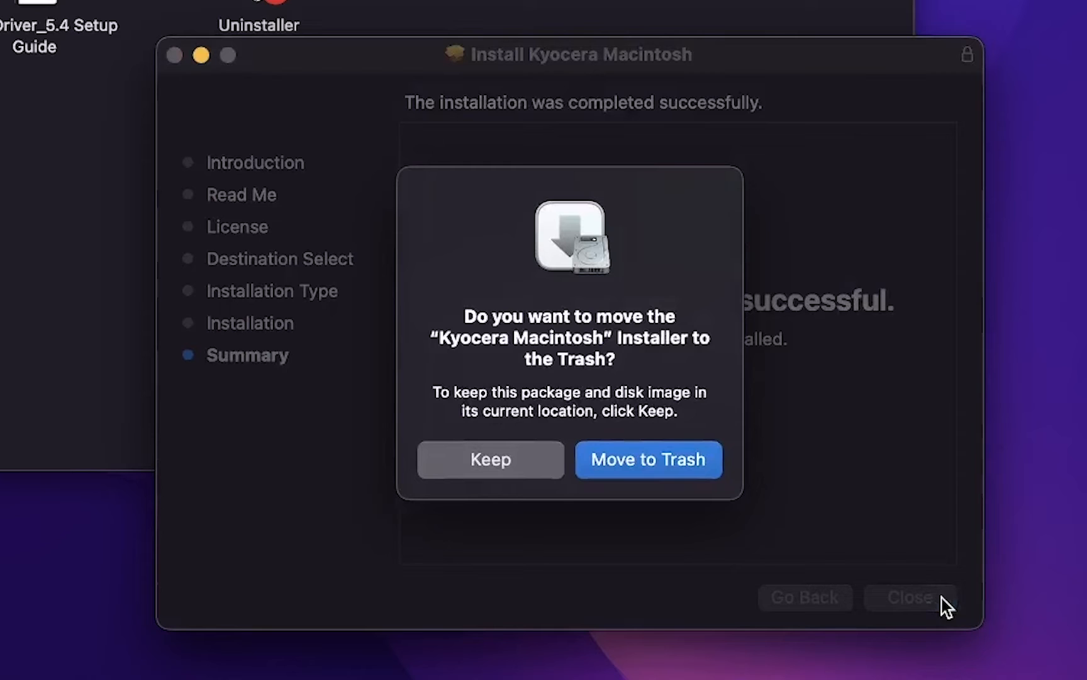
{"action": "mouse_move", "coordinate": [717, 463]}
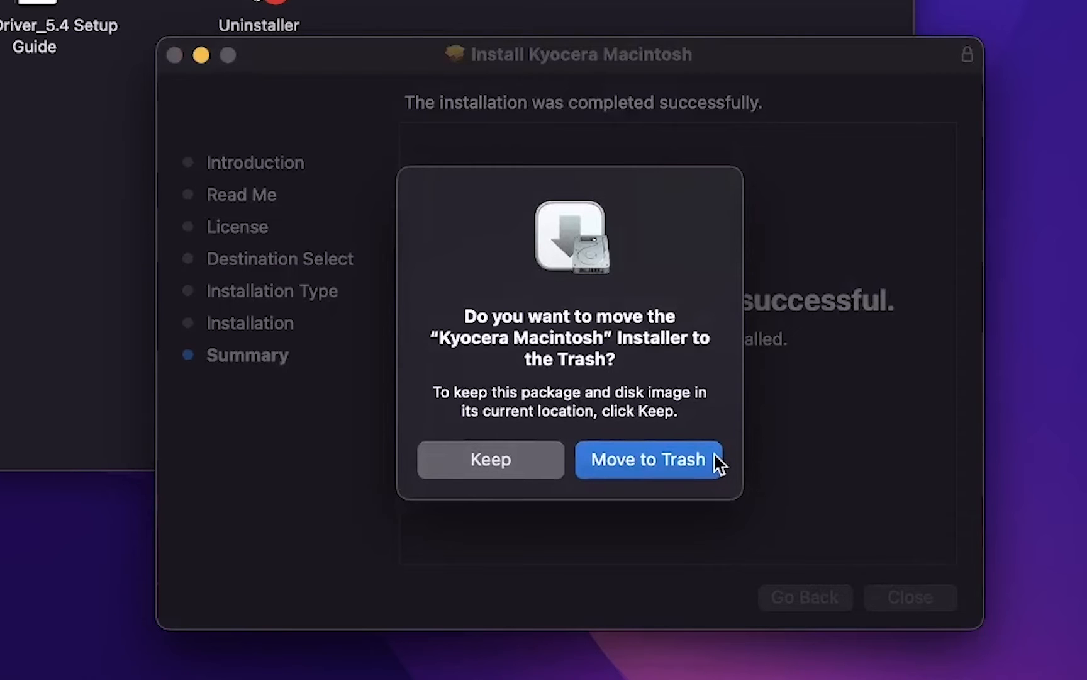
{"action": "left_click", "coordinate": [648, 459]}
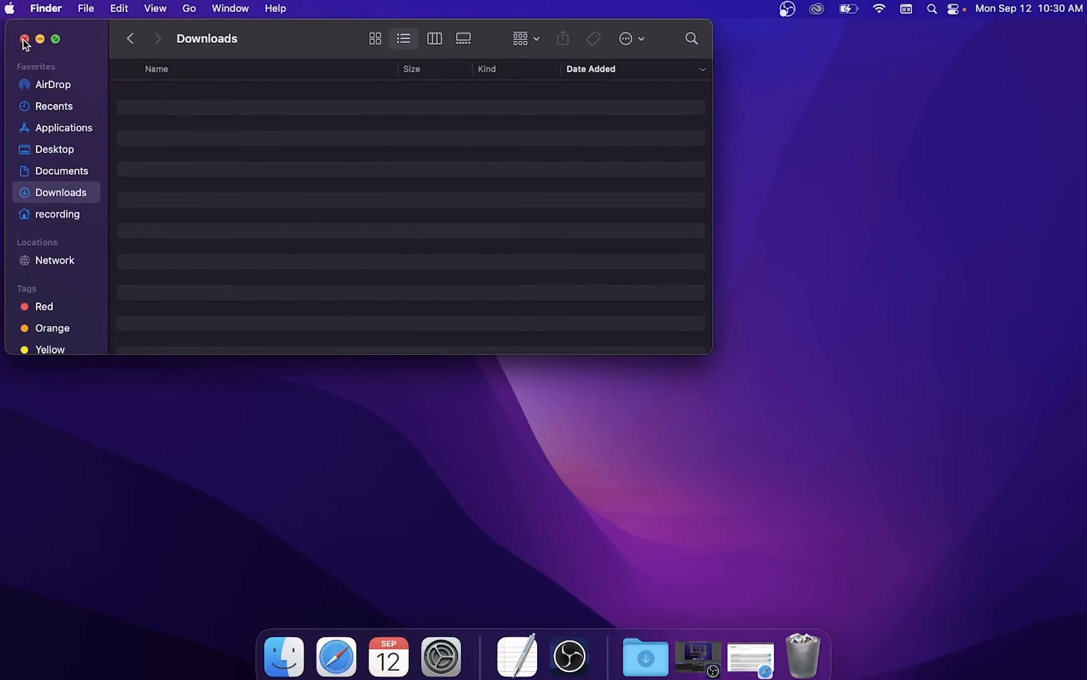
Close the Downloads window and launch System Preferences from the Apple menu
{"action": "left_click", "coordinate": [23, 37]}
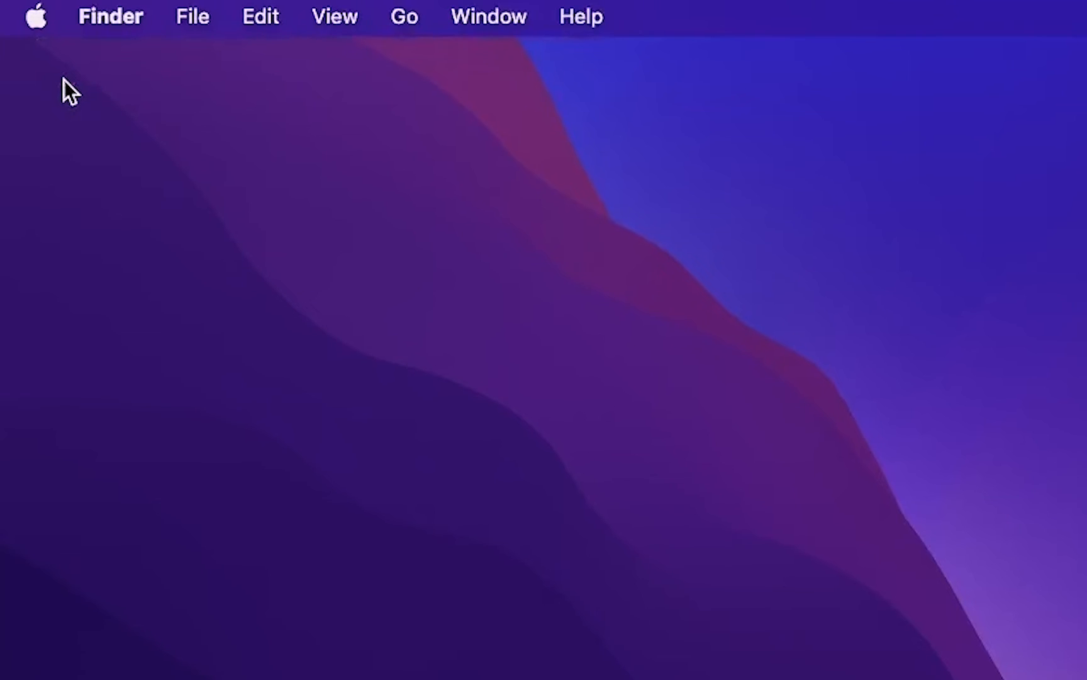
{"action": "mouse_move", "coordinate": [66, 65]}
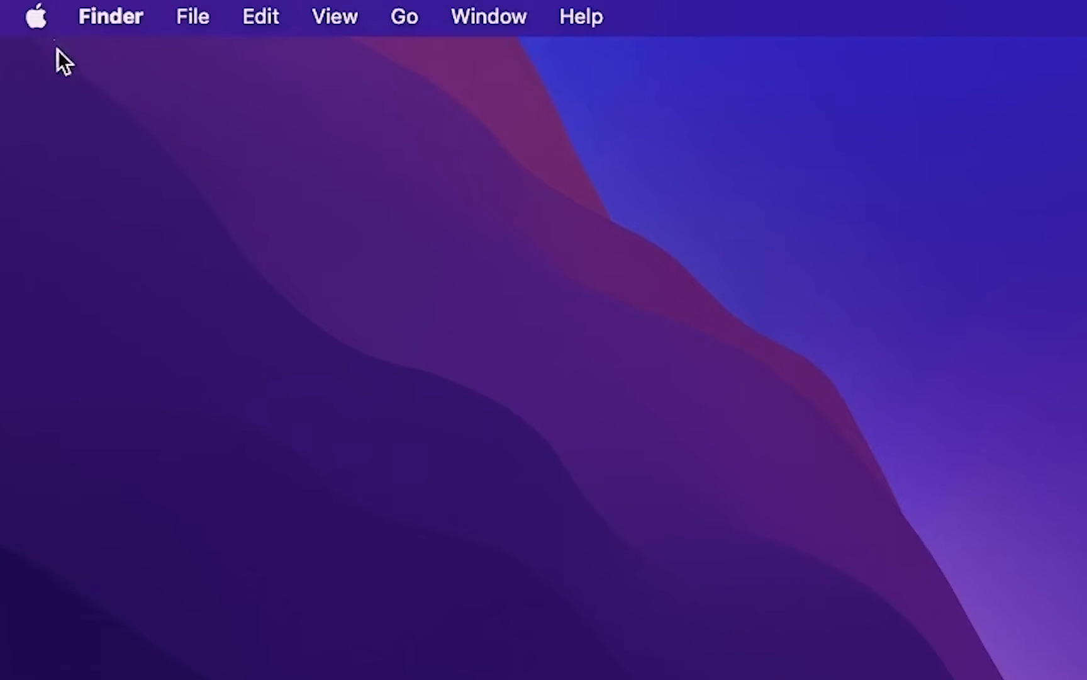
{"action": "left_click", "coordinate": [36, 17]}
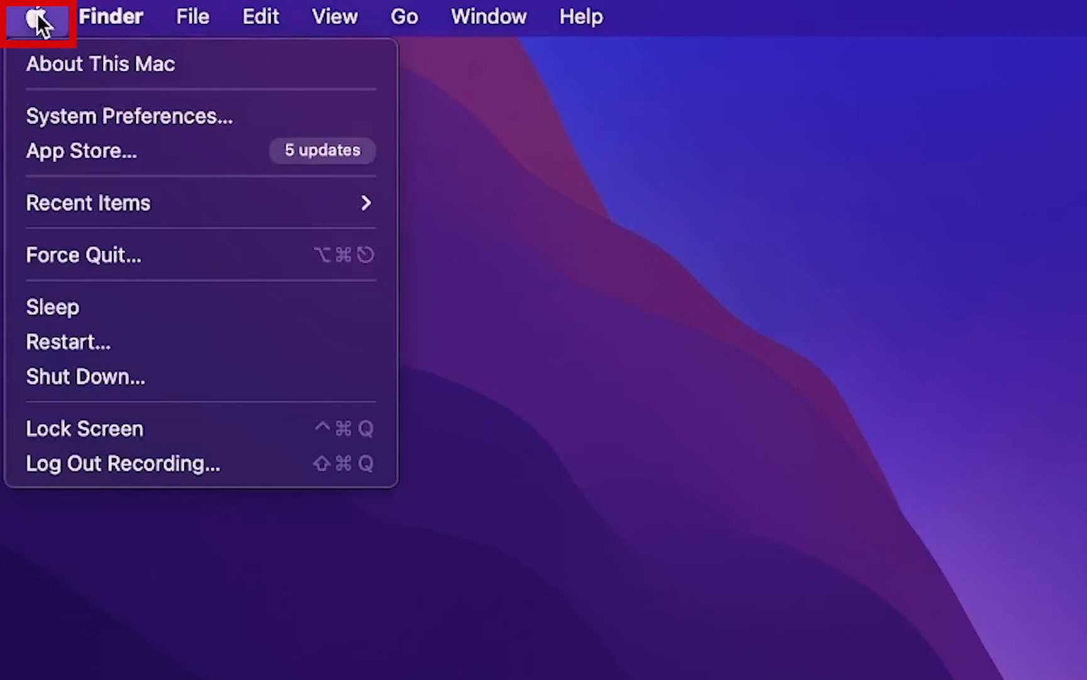
{"action": "mouse_move", "coordinate": [129, 116]}
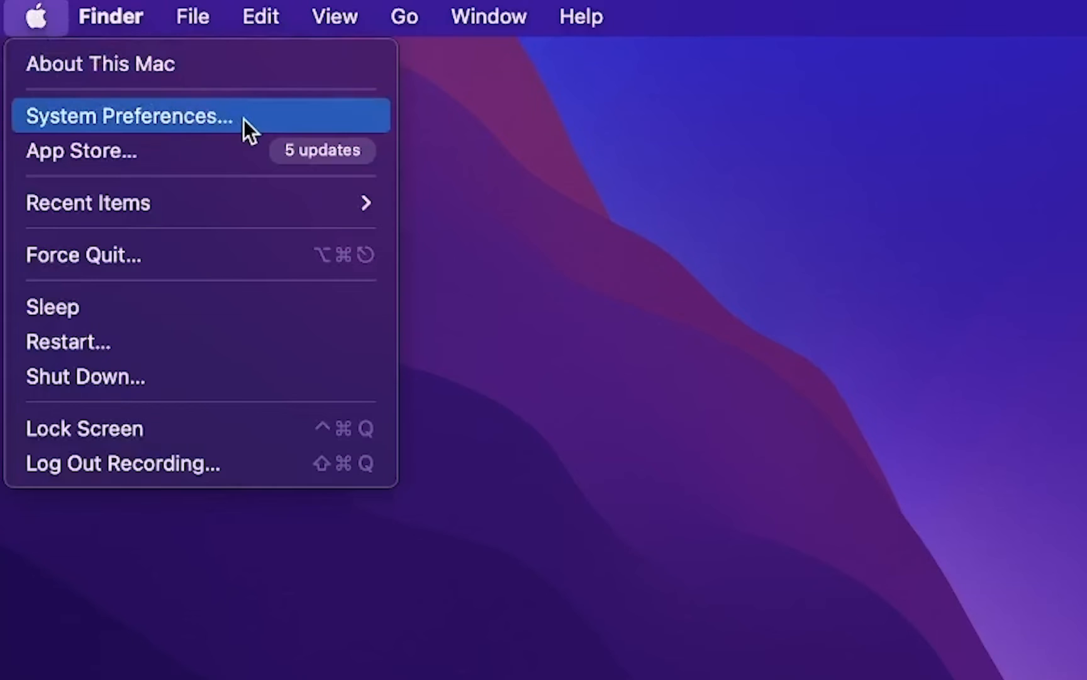
{"action": "left_click", "coordinate": [128, 115]}
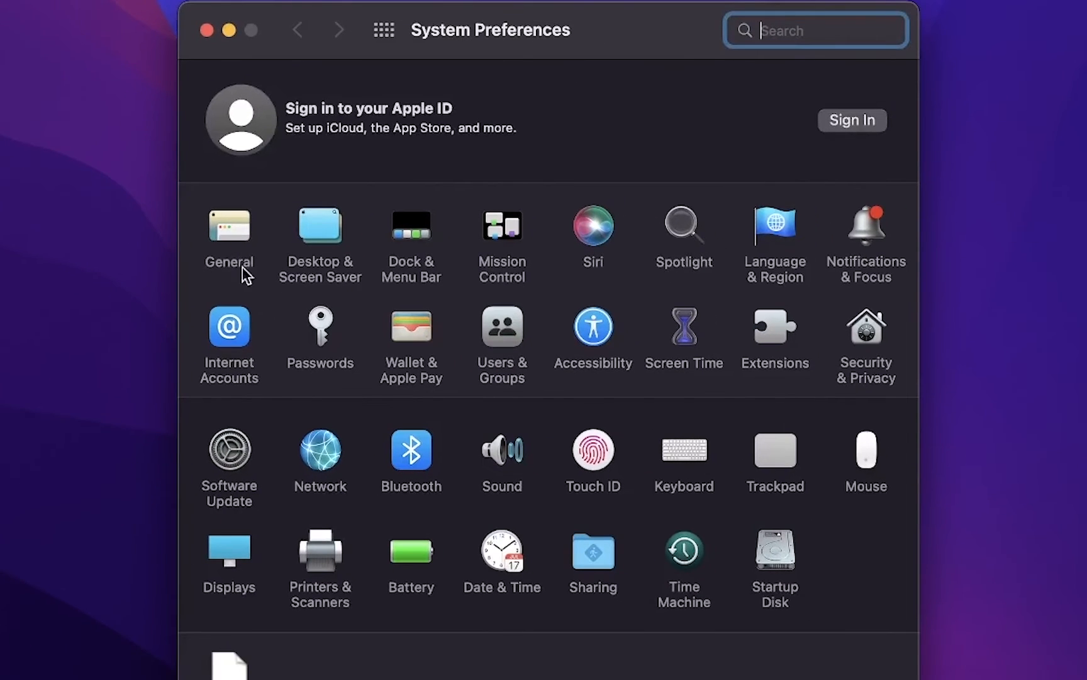
Enter Printers & Scanners and start adding a new printer with the + button
{"action": "left_click", "coordinate": [320, 543]}
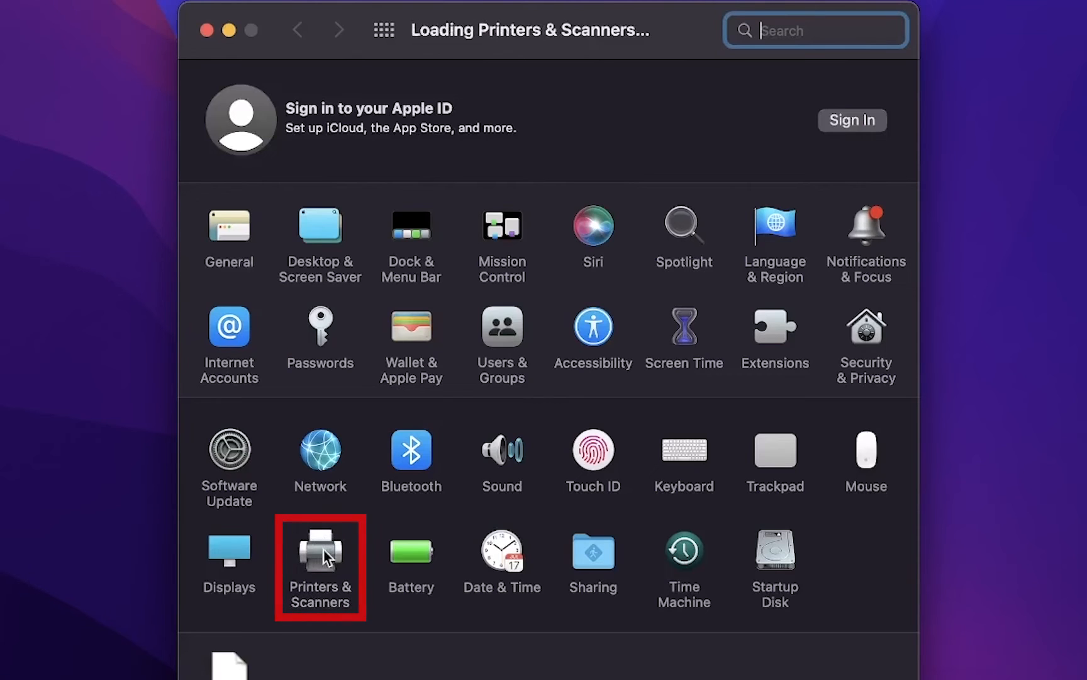
{"action": "left_click", "coordinate": [320, 541]}
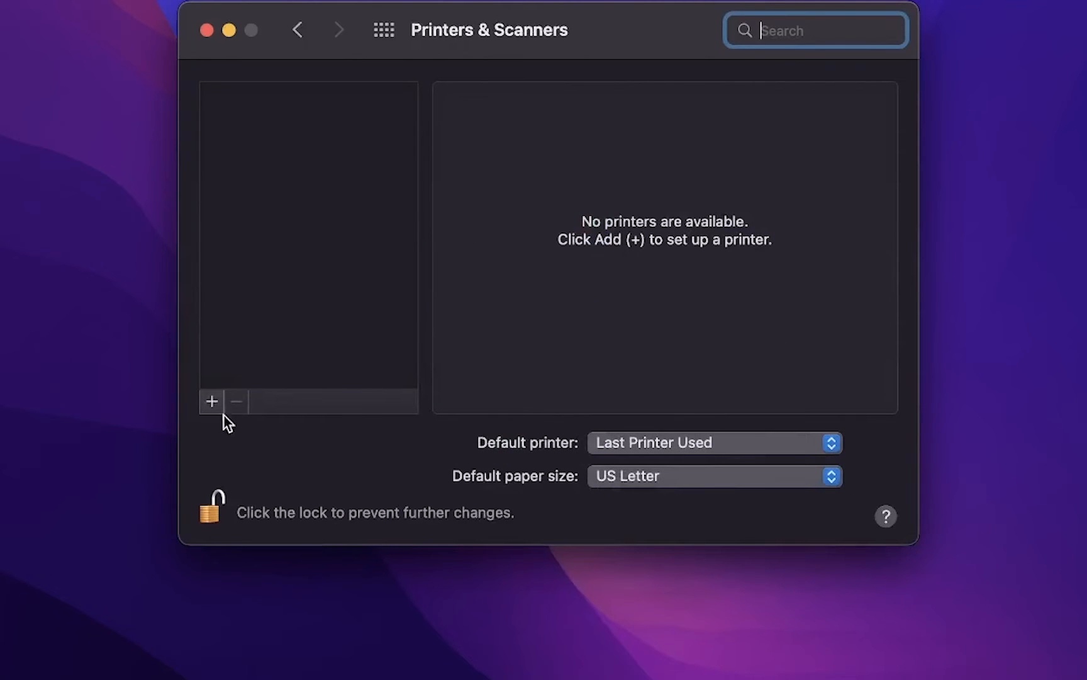
{"action": "mouse_move", "coordinate": [211, 400]}
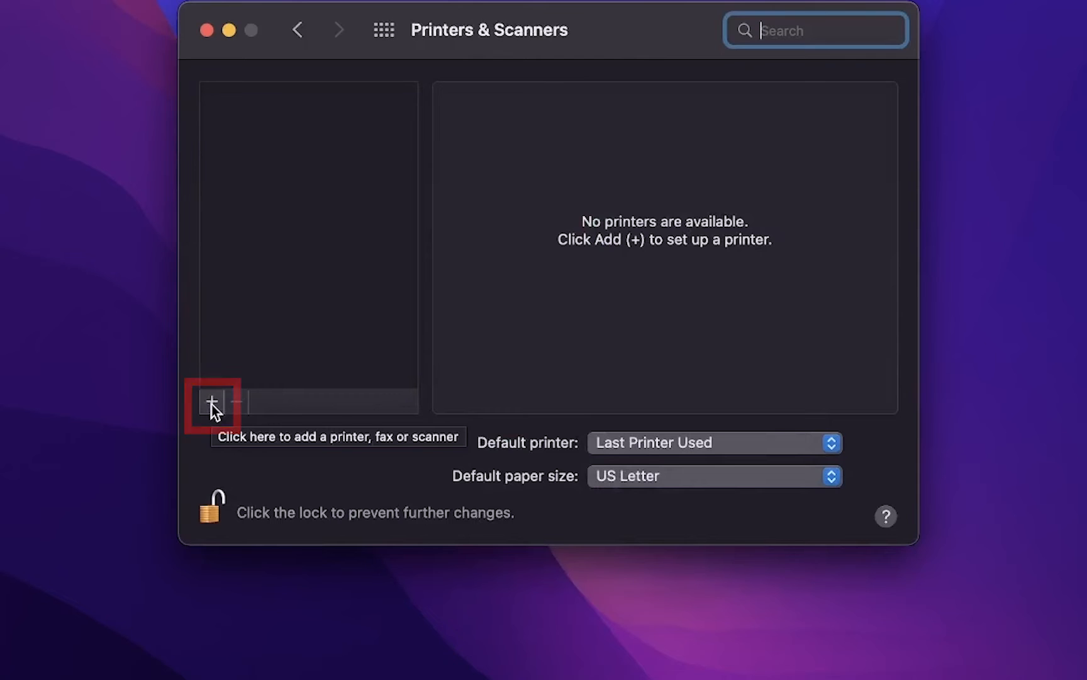
{"action": "left_click", "coordinate": [213, 403]}
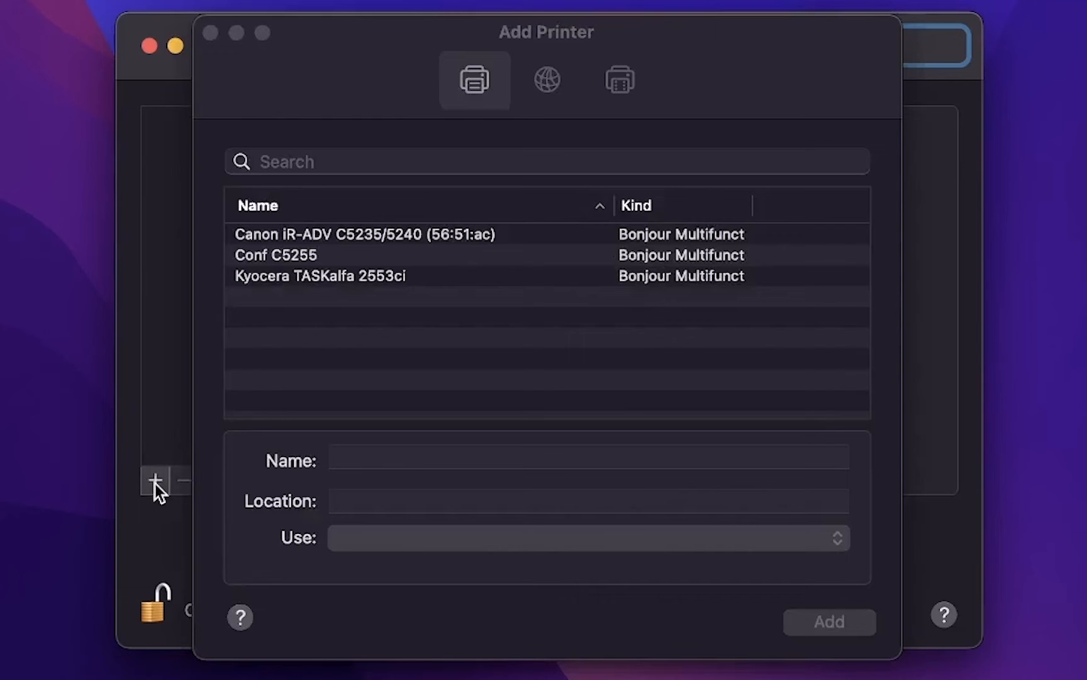
{"action": "mouse_move", "coordinate": [433, 288]}
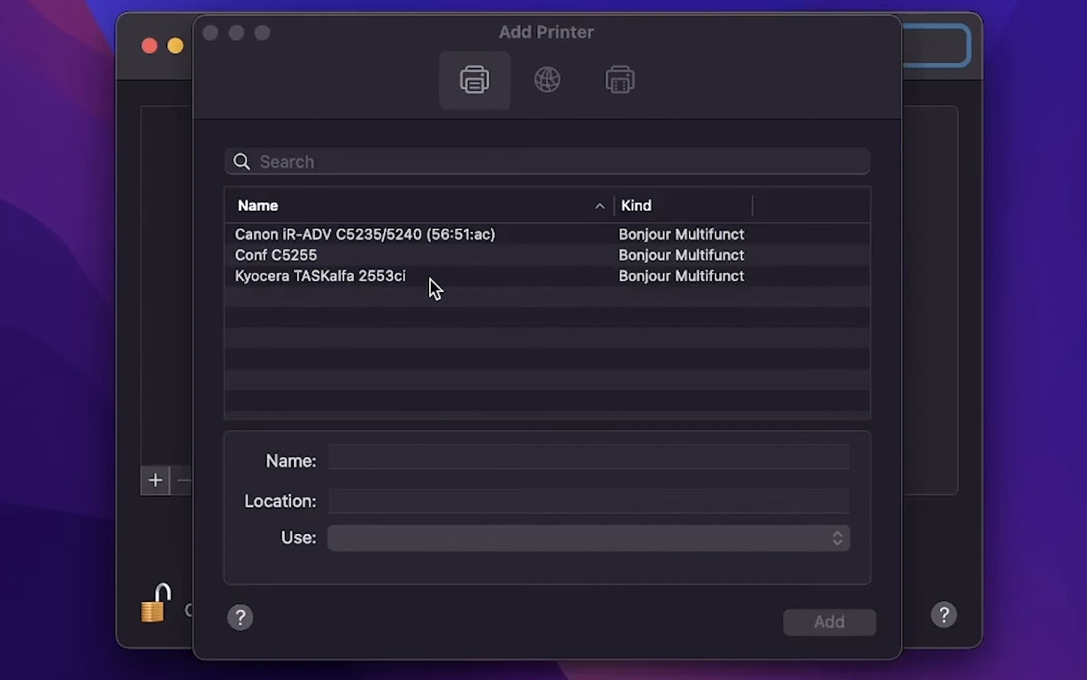
Select the Kyocera TASKalfa 2553ci from the discovered Bonjour printers, filling its name and KPDL driver
{"action": "left_click", "coordinate": [321, 276]}
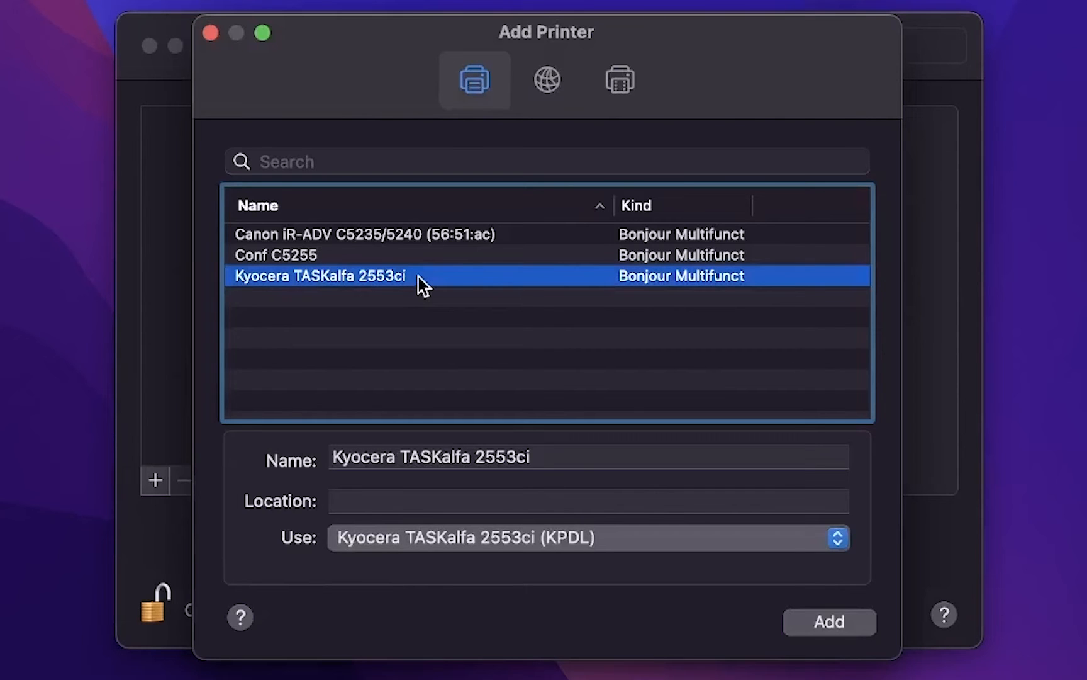
{"action": "mouse_move", "coordinate": [545, 464]}
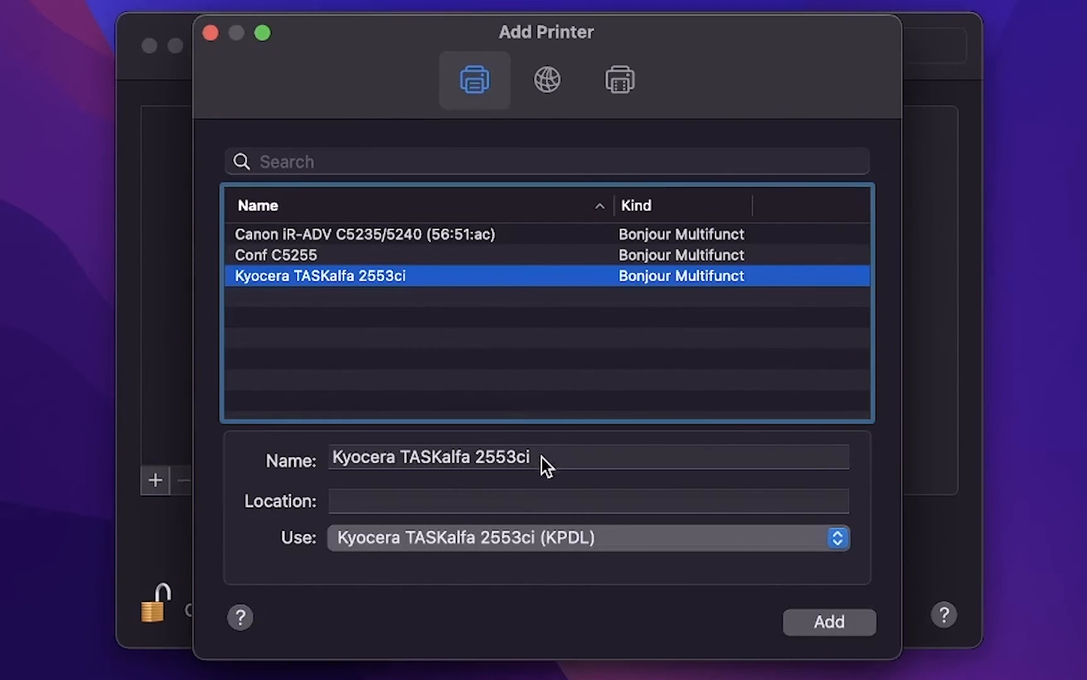
{"action": "mouse_move", "coordinate": [599, 500]}
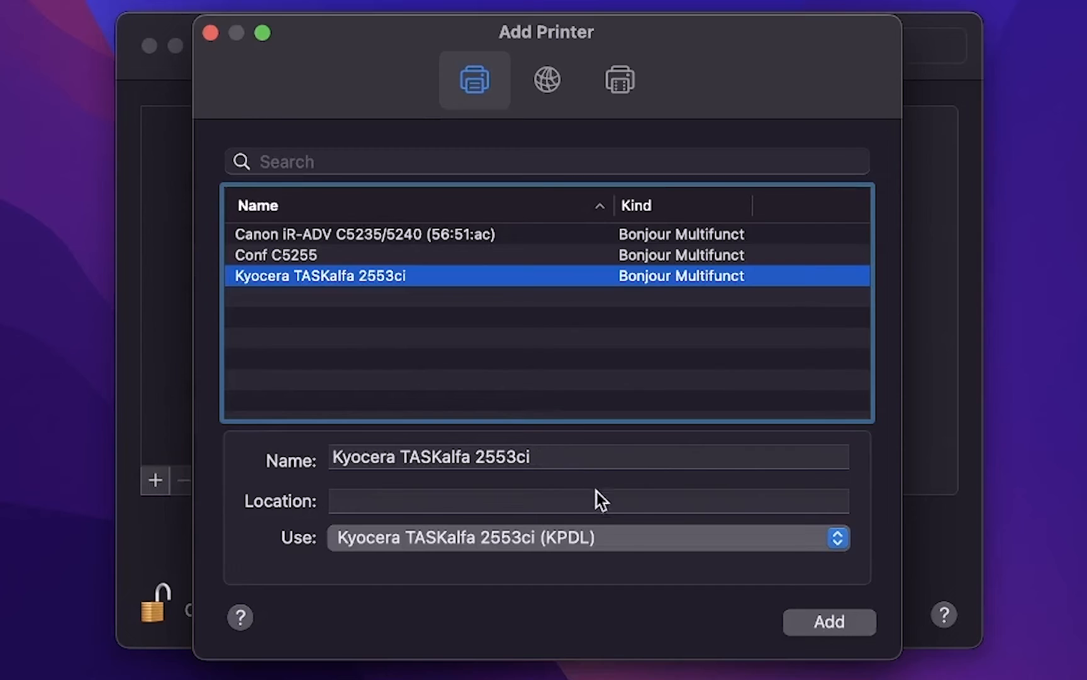
{"action": "mouse_move", "coordinate": [613, 552]}
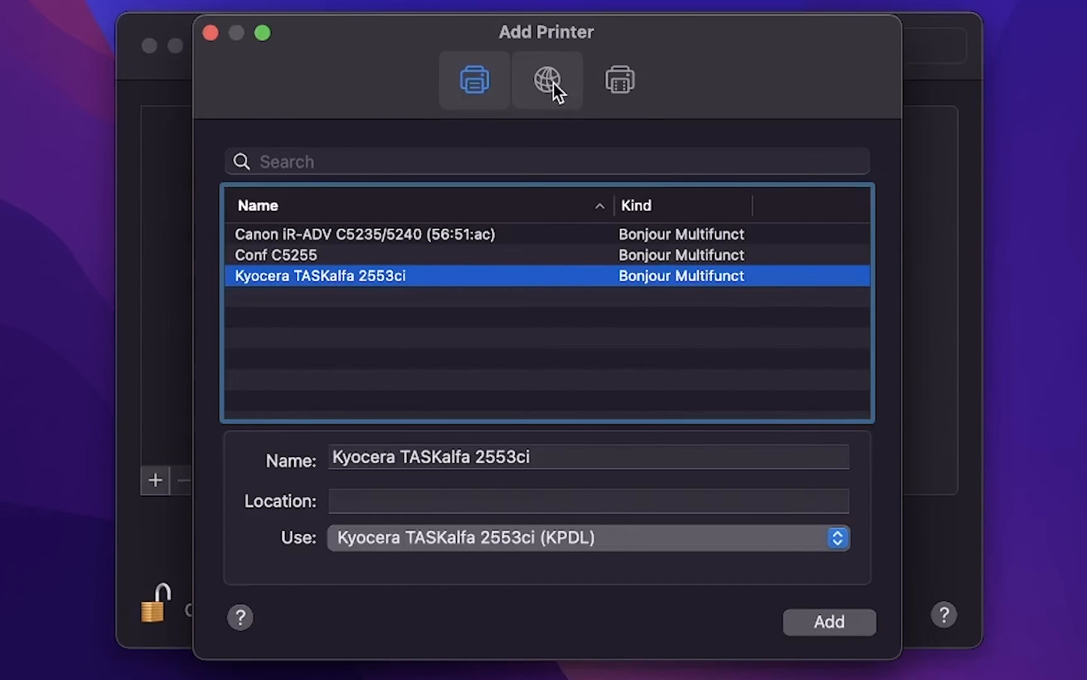
Target the printer by IP address 192.168.0.152 over LPD
{"action": "left_click", "coordinate": [546, 78]}
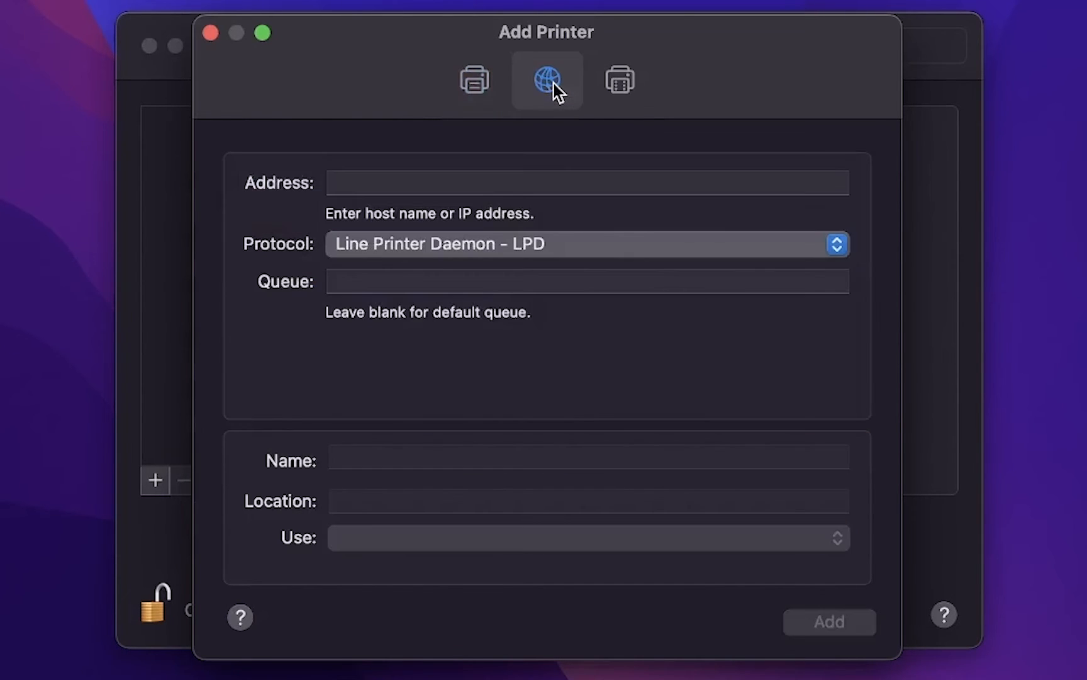
{"action": "left_click", "coordinate": [586, 183]}
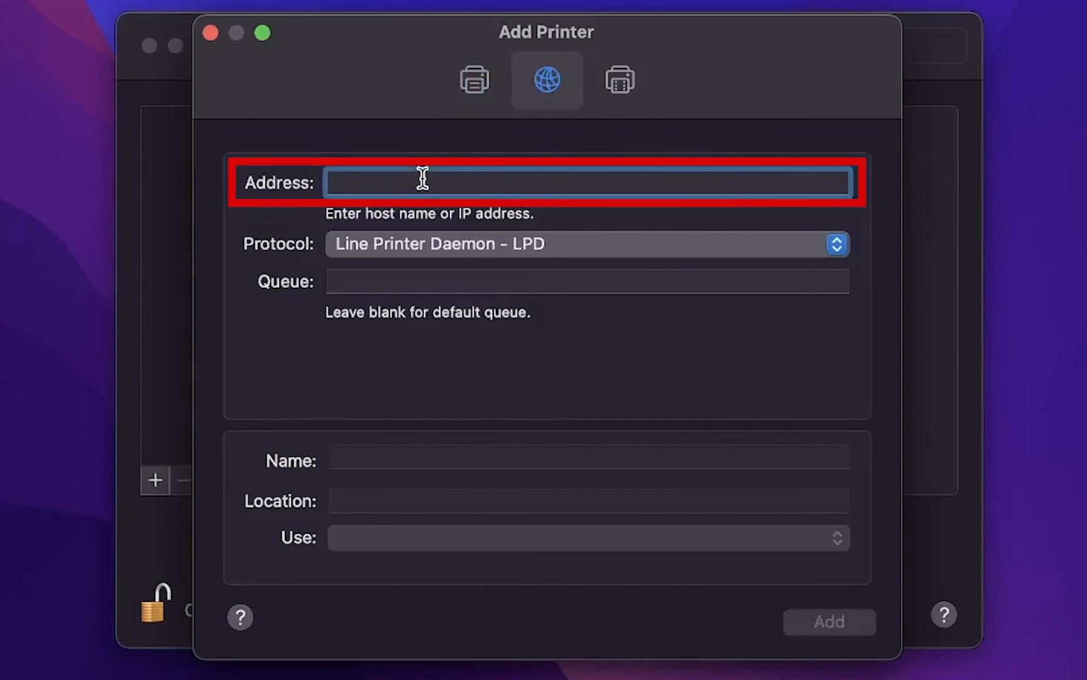
{"action": "type", "text": "192.168.0.152"}
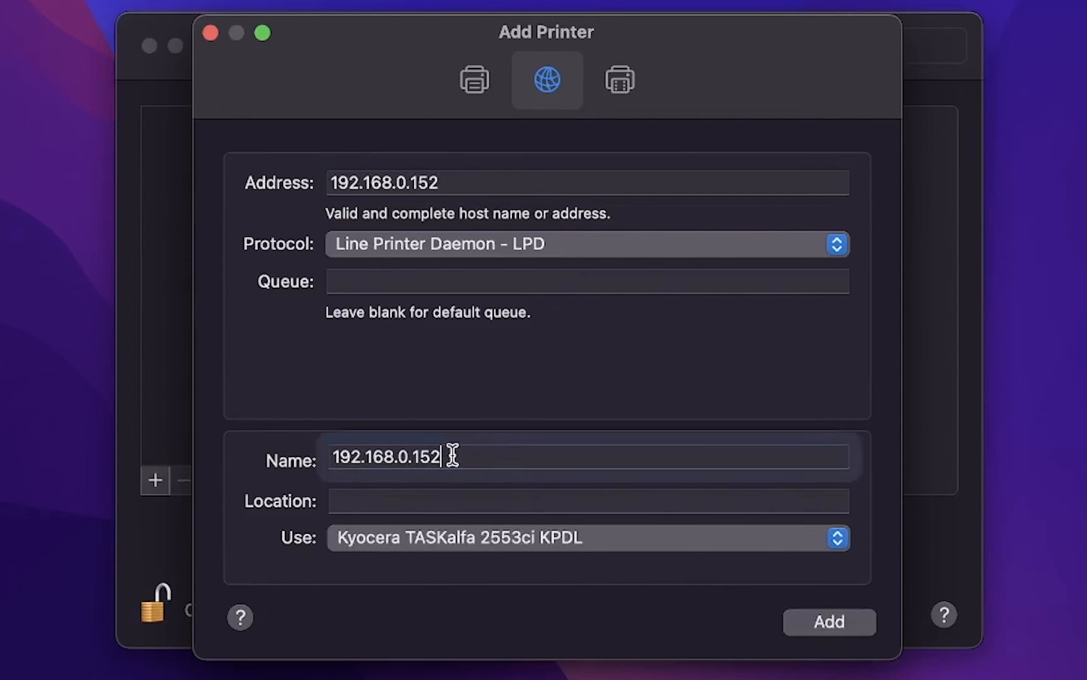
Replace the default printer name with 'Kyocera Copier 2553'
{"action": "triple_click", "coordinate": [385, 457]}
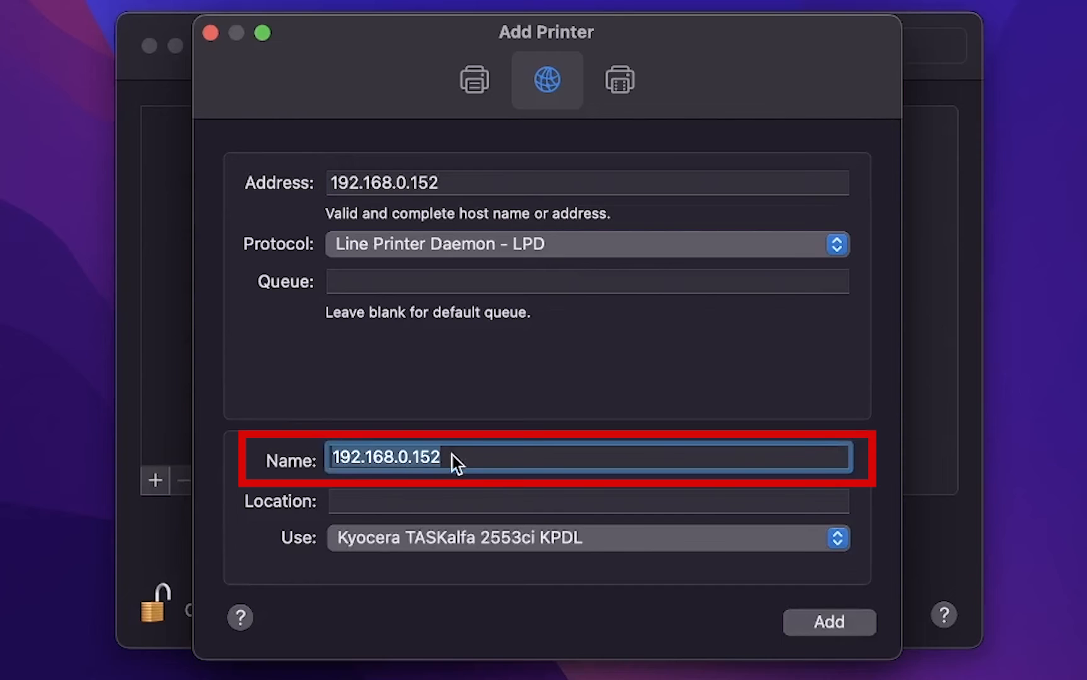
{"action": "type", "text": "Kyocera"}
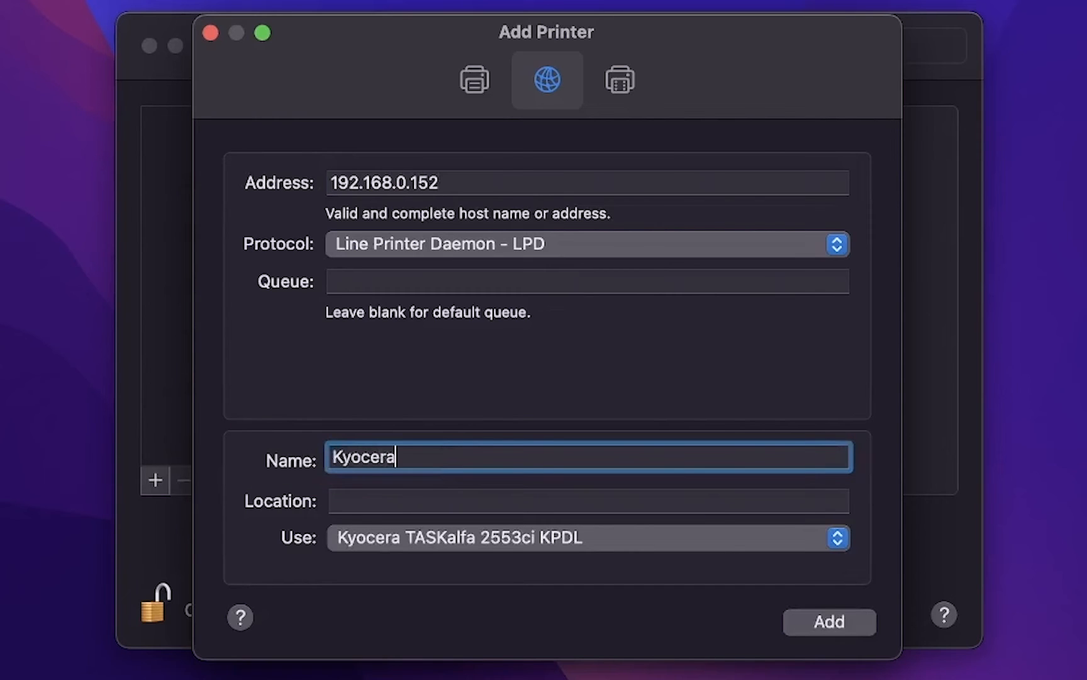
{"action": "type", "text": "Copier 2"}
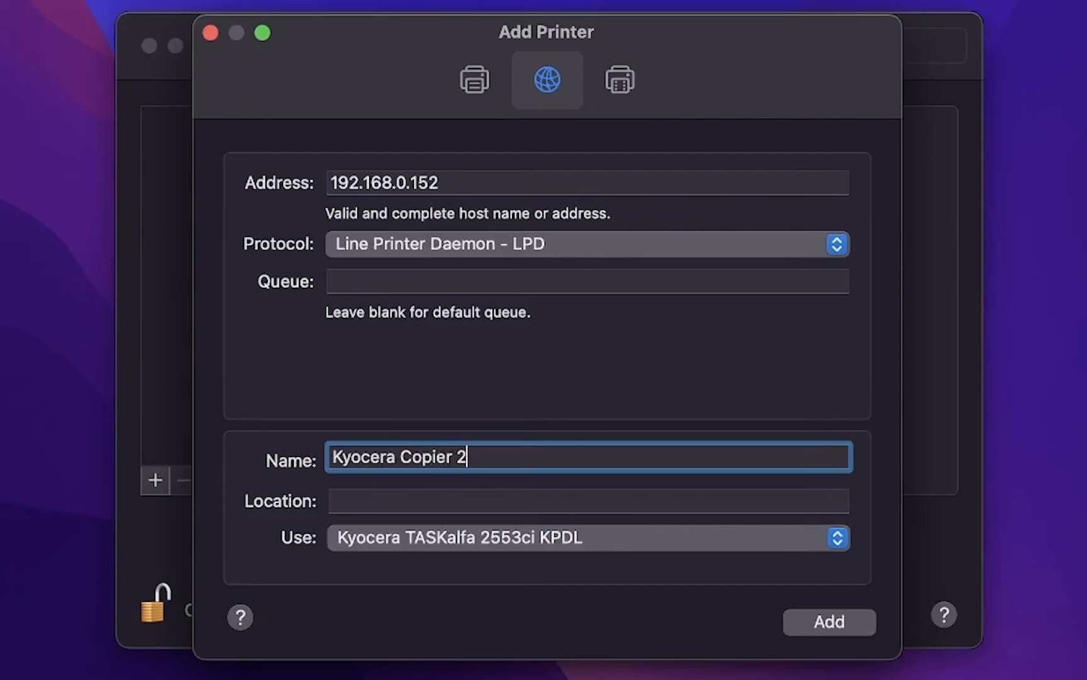
{"action": "type", "text": "553"}
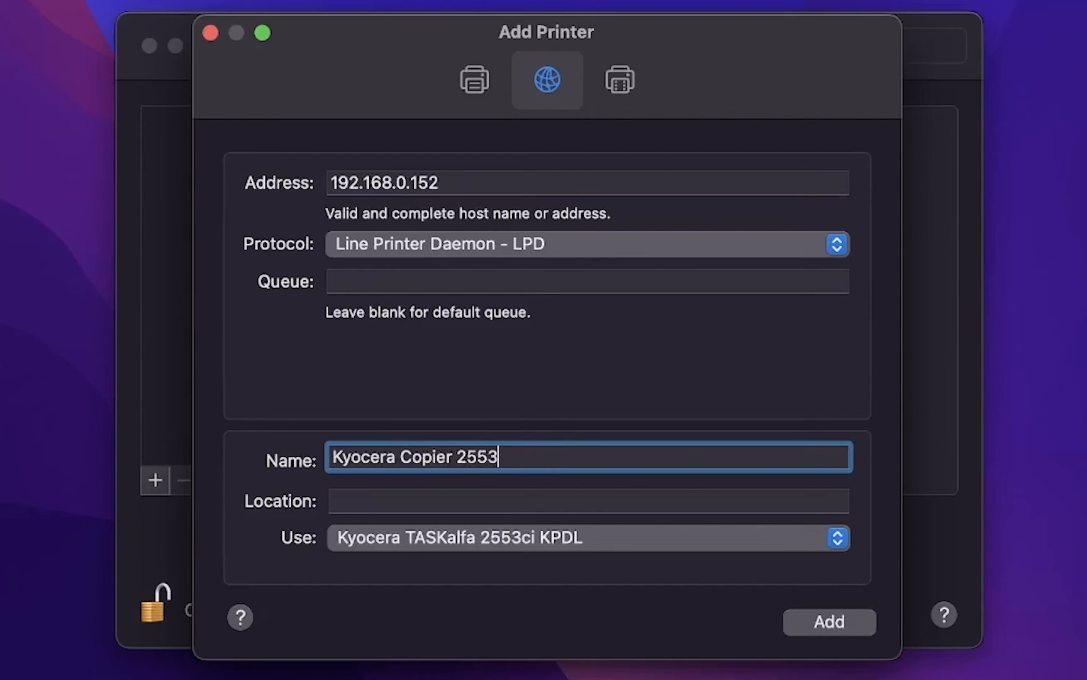
{"action": "mouse_move", "coordinate": [594, 547]}
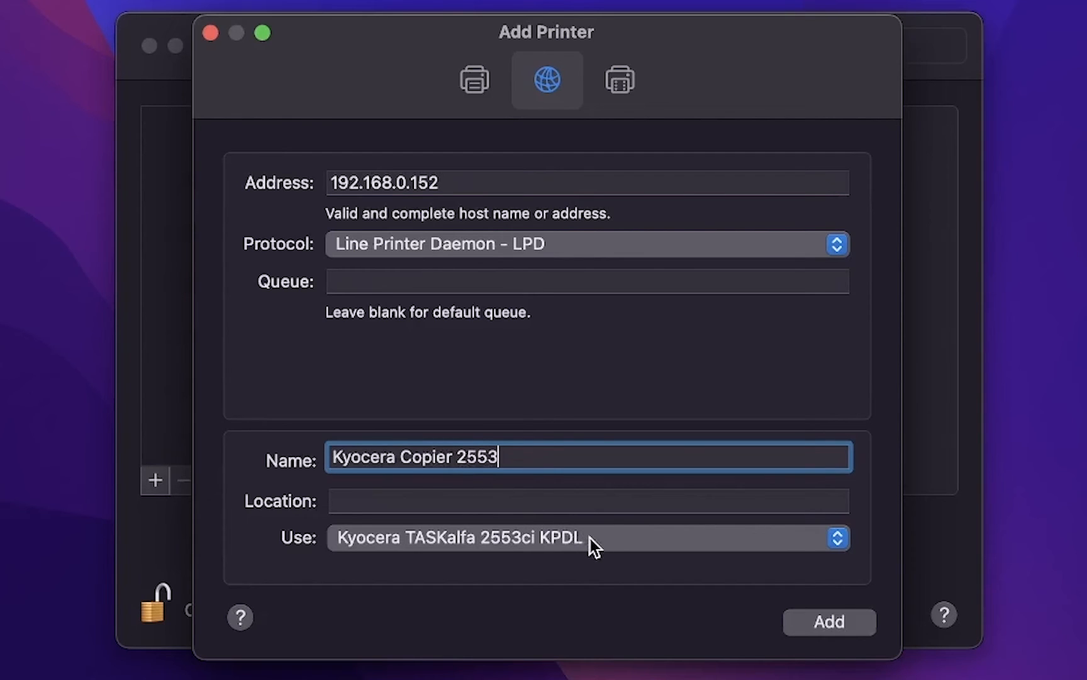
Via Select Software, filter for 2553 and choose the Kyocera TASKalfa 2553ci KPDL driver
{"action": "left_click", "coordinate": [587, 537]}
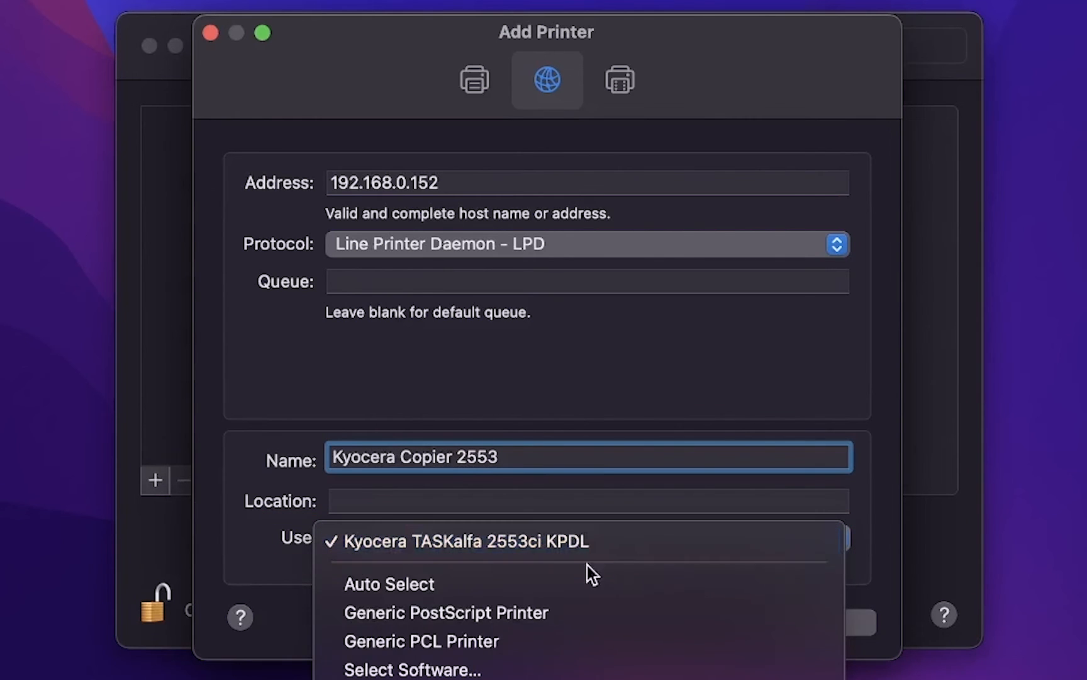
{"action": "mouse_move", "coordinate": [412, 668]}
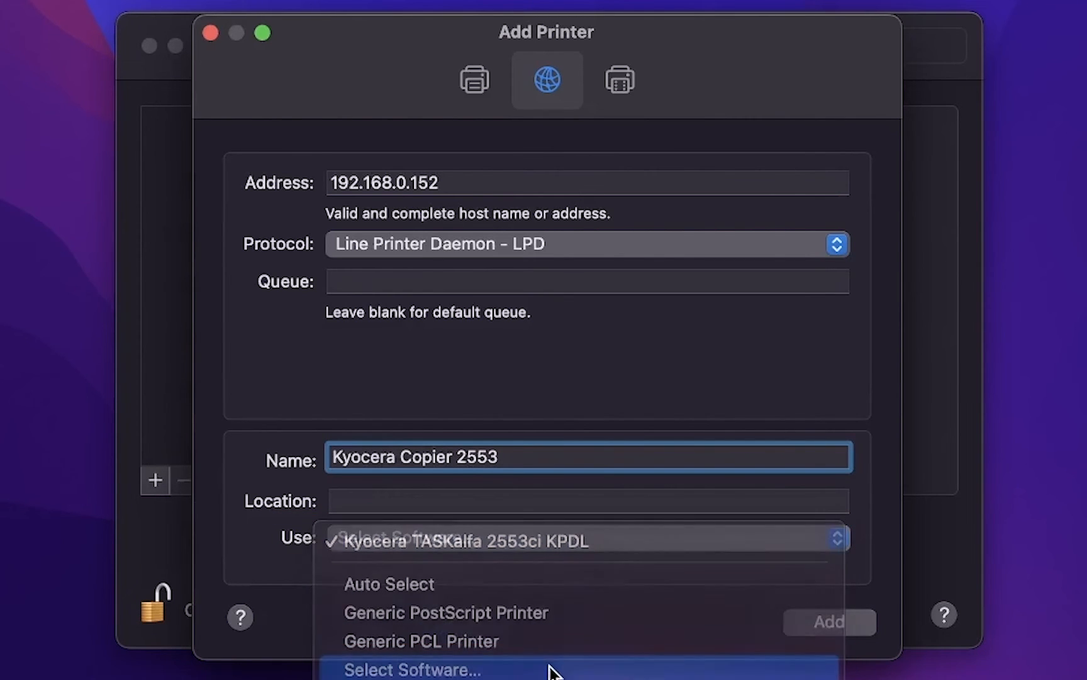
{"action": "left_click", "coordinate": [411, 669]}
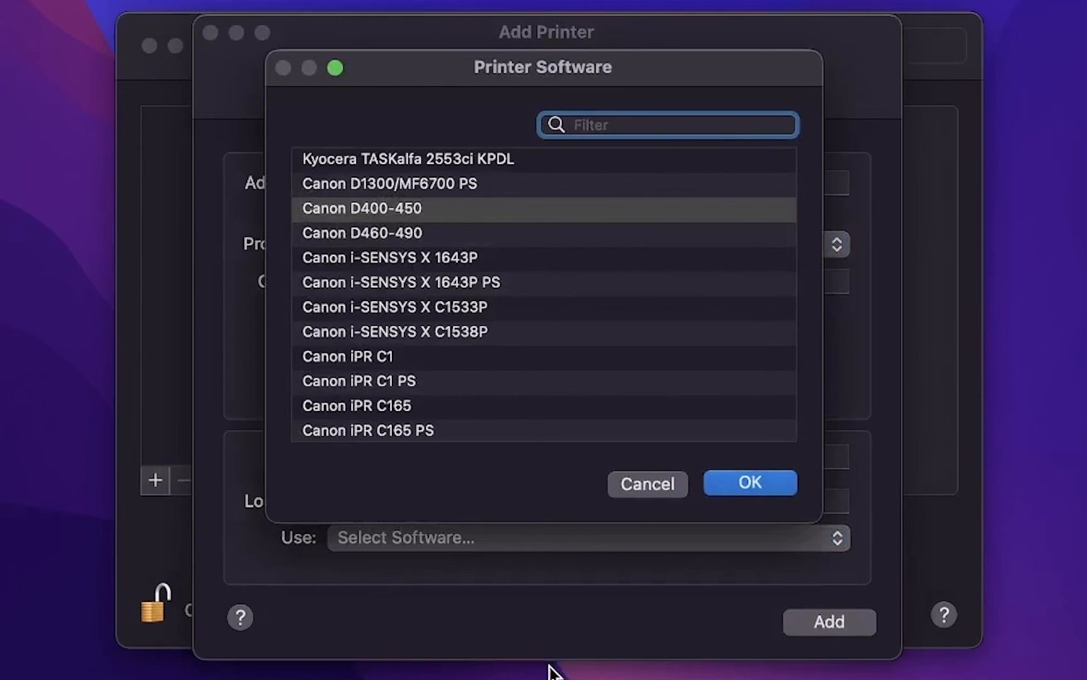
{"action": "left_click", "coordinate": [666, 125]}
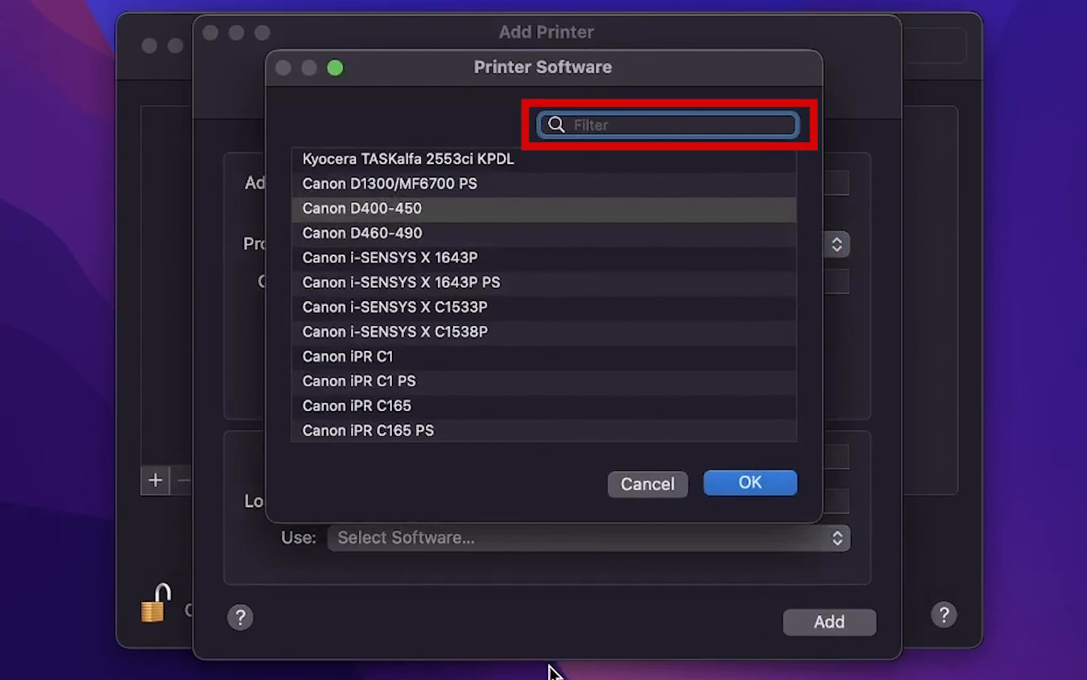
{"action": "left_click", "coordinate": [666, 125]}
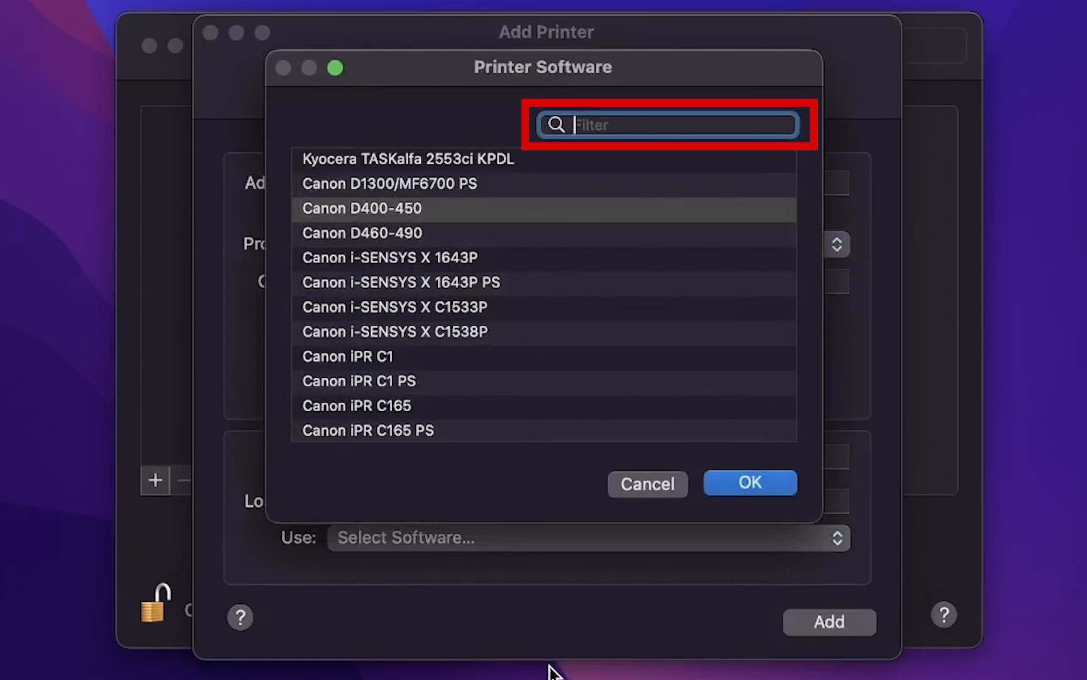
{"action": "type", "text": "2553"}
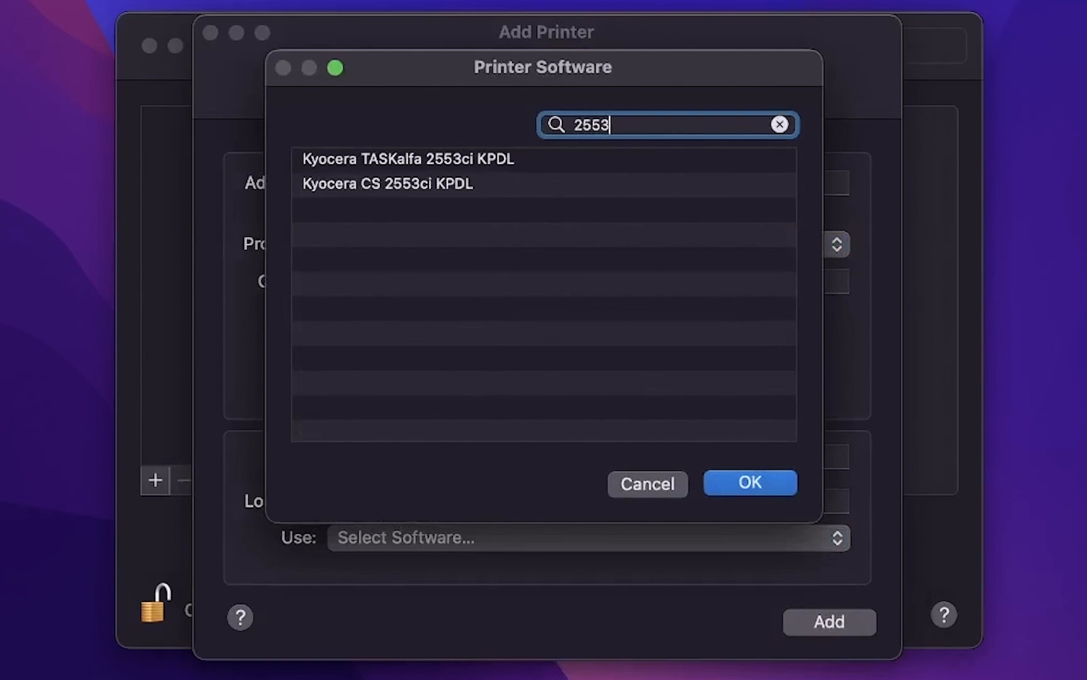
{"action": "mouse_move", "coordinate": [547, 225]}
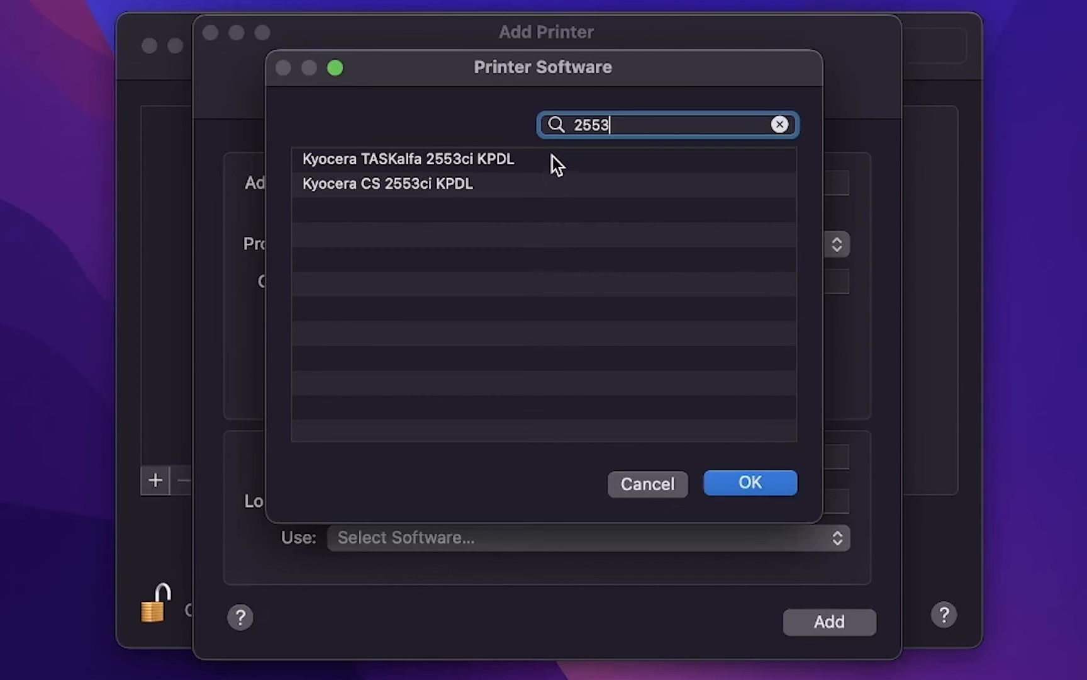
{"action": "left_click", "coordinate": [408, 159]}
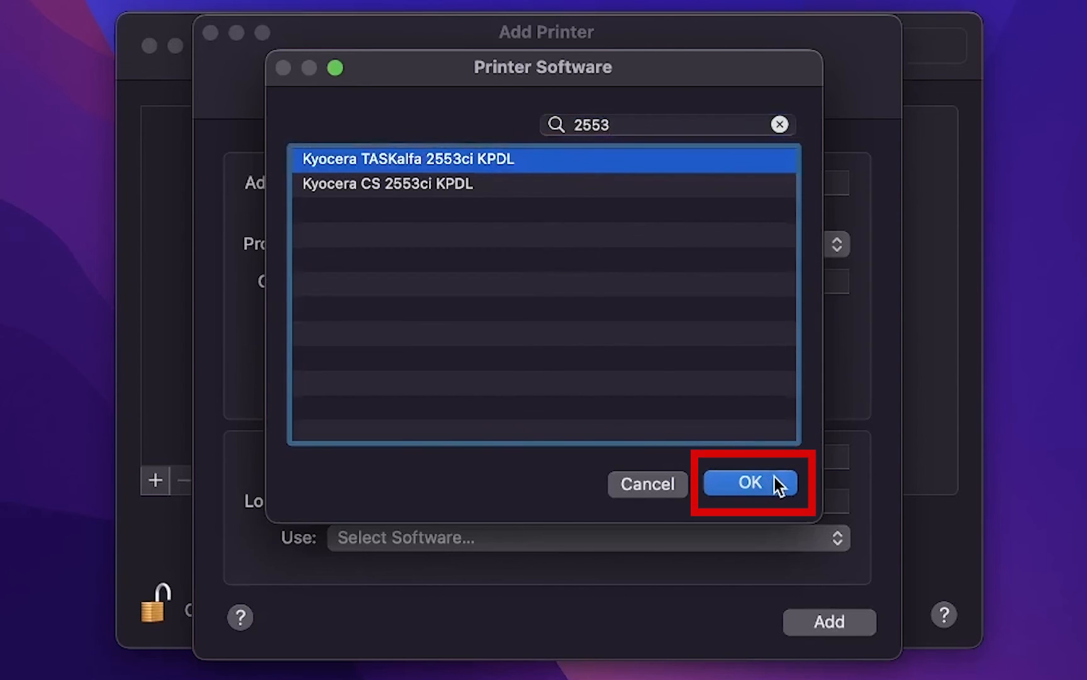
{"action": "left_click", "coordinate": [748, 482]}
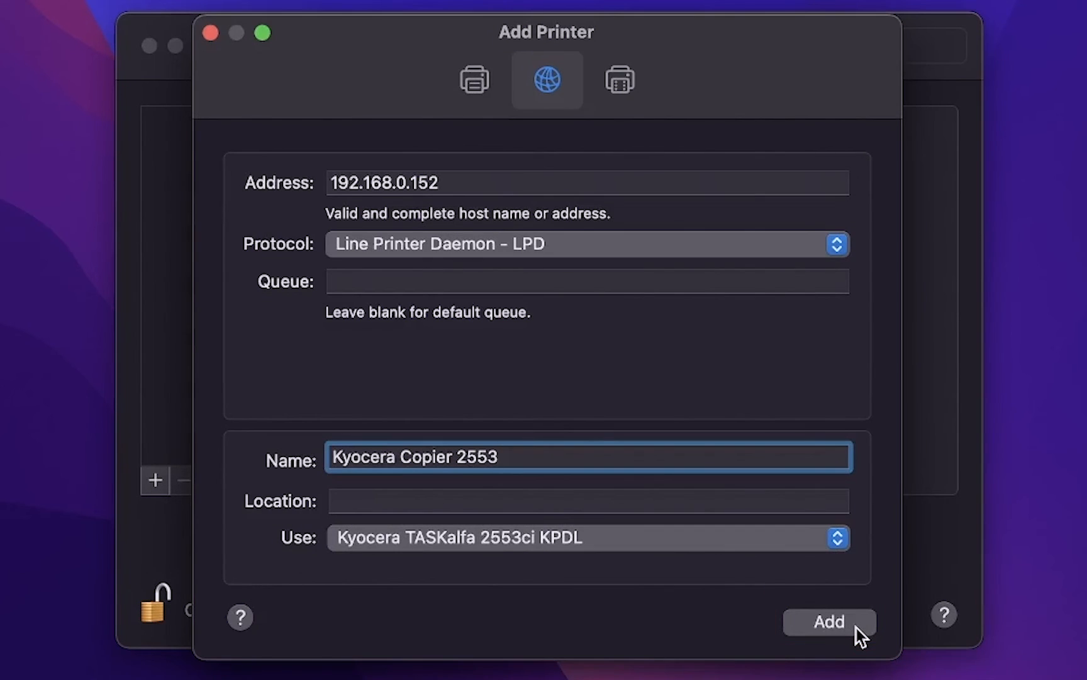
Add the printer with Paper feeders set to Cassettes 3, 4 installed
{"action": "left_click", "coordinate": [828, 621]}
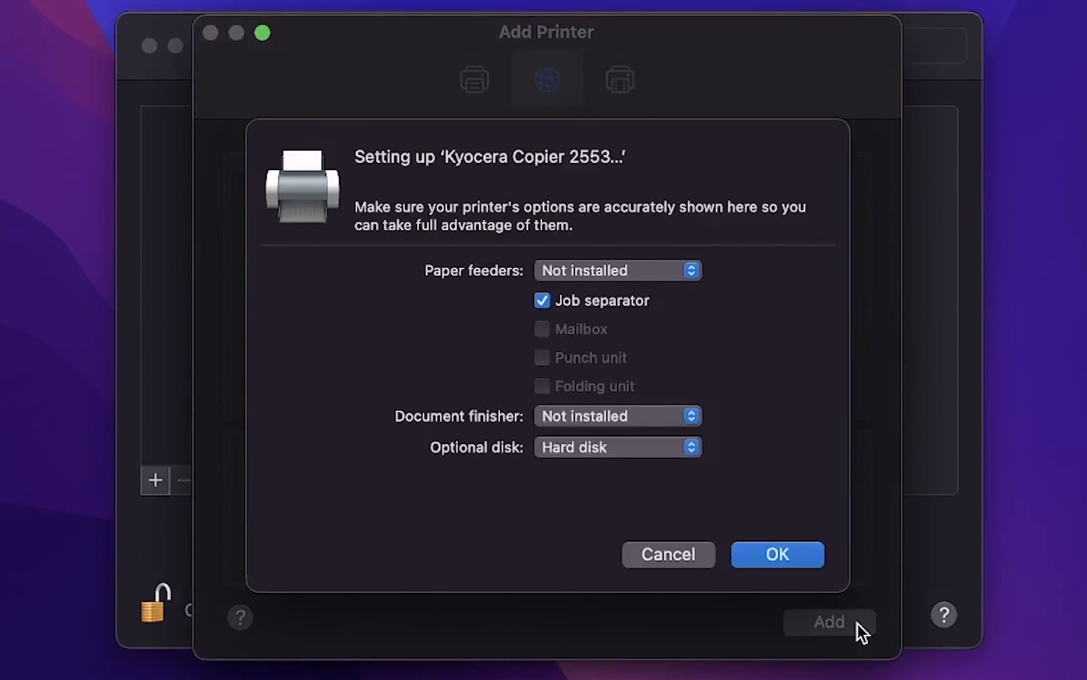
{"action": "left_click", "coordinate": [615, 269]}
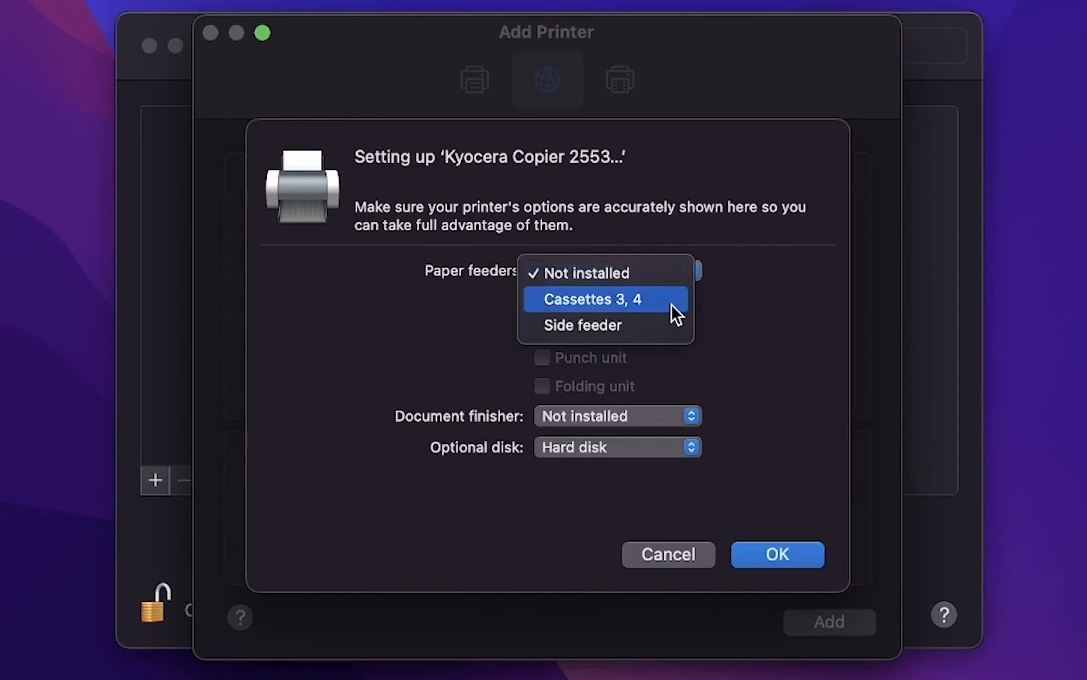
{"action": "left_click", "coordinate": [616, 416]}
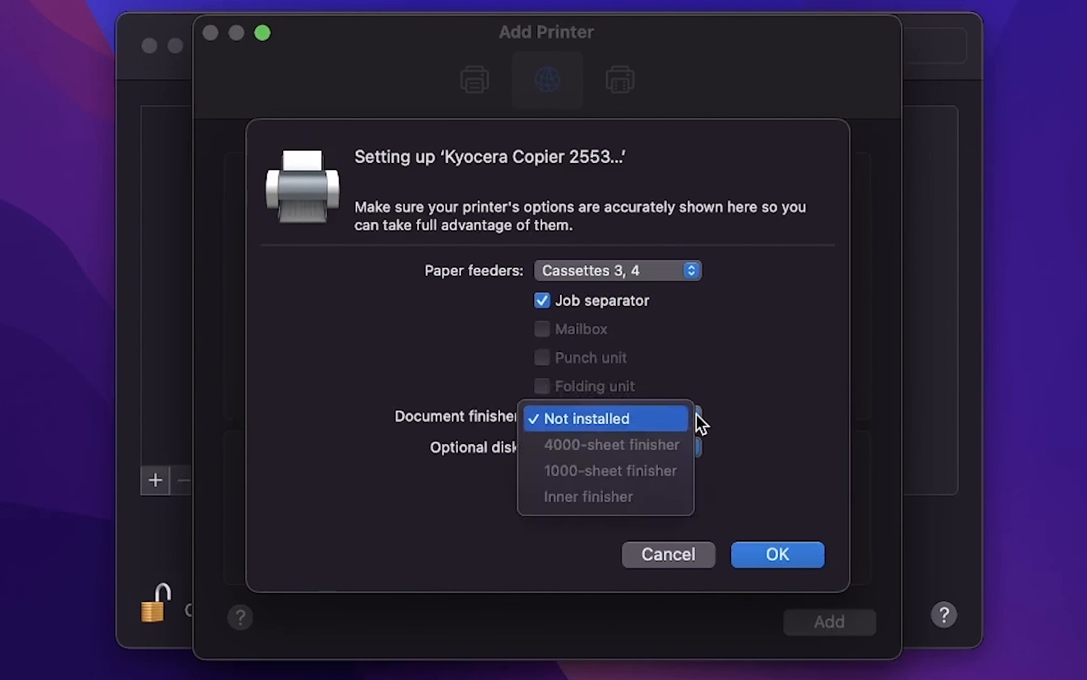
{"action": "left_click", "coordinate": [776, 554]}
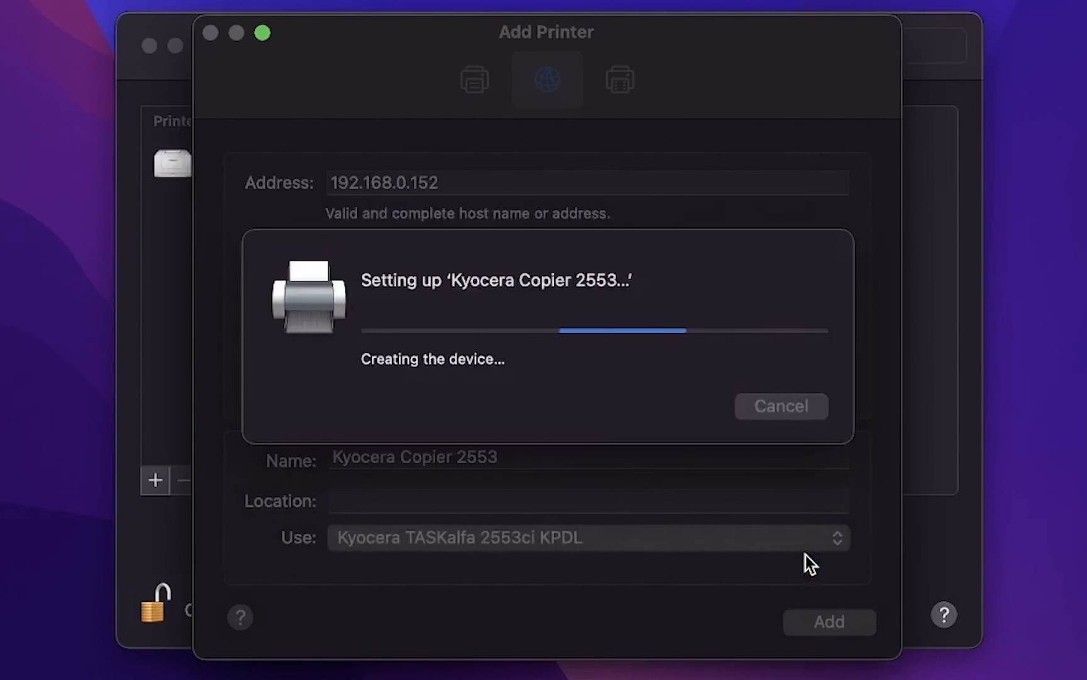